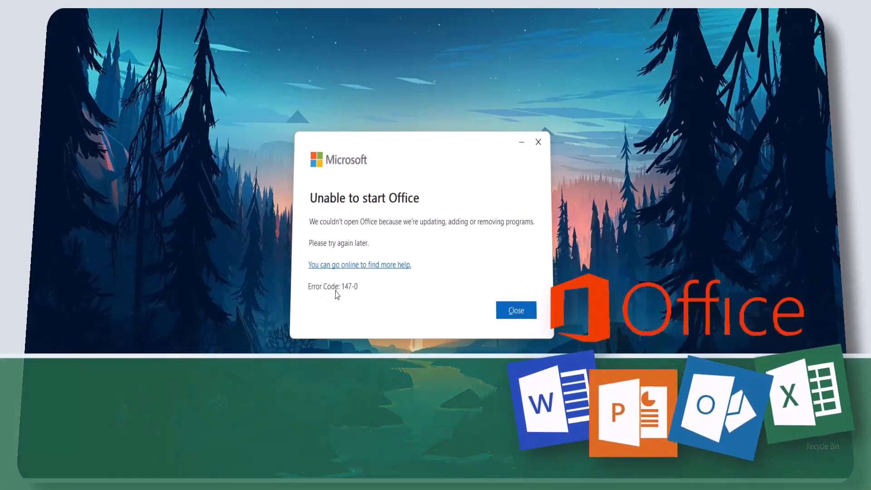
mouse_move(382, 270)
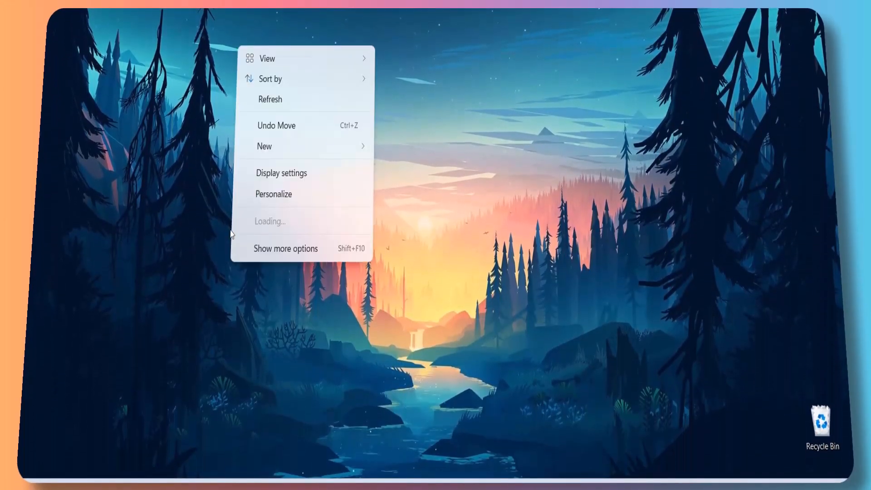
Create a new Word document on the desktop and open it, triggering Office's update window
click(265, 146)
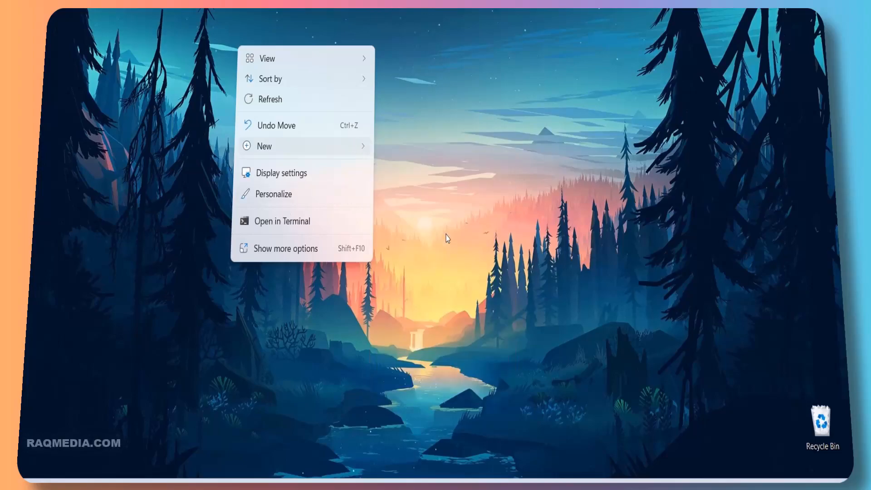
click(264, 146)
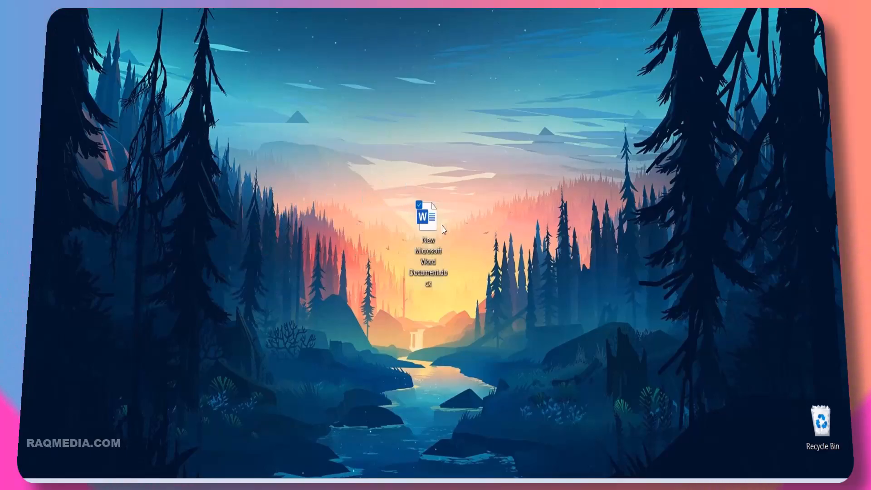
double_click(426, 213)
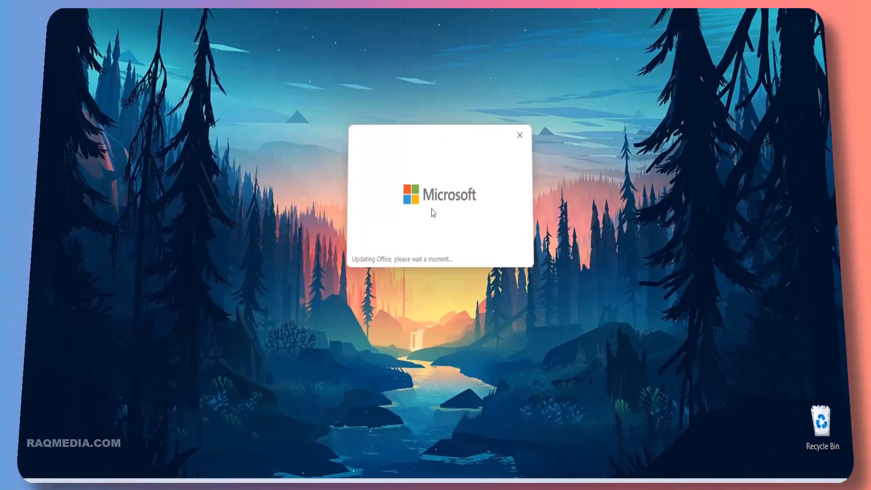
mouse_move(392, 267)
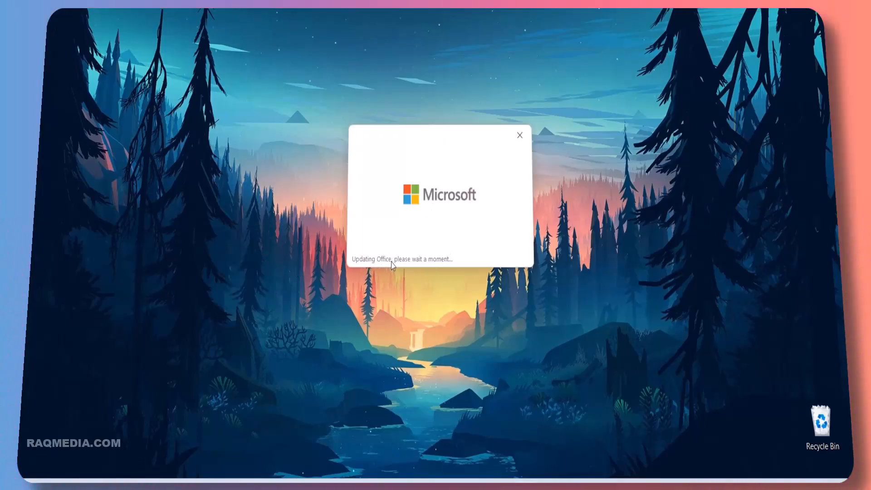
mouse_move(361, 271)
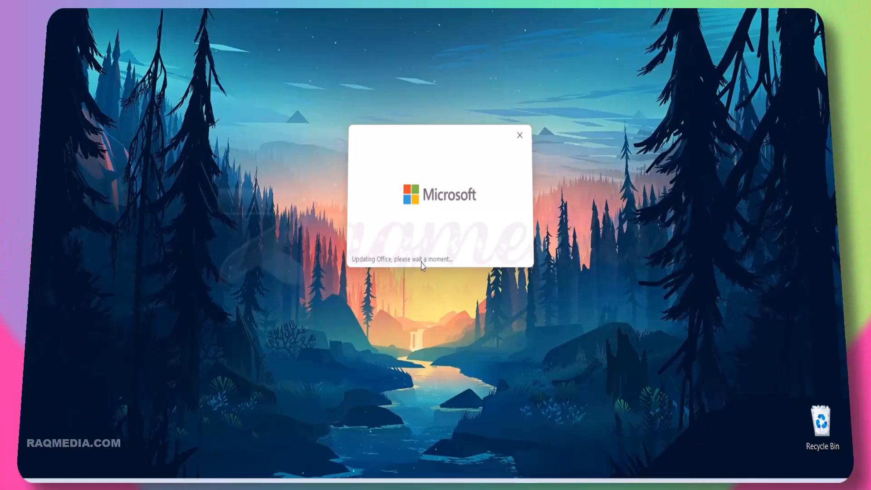
mouse_move(468, 290)
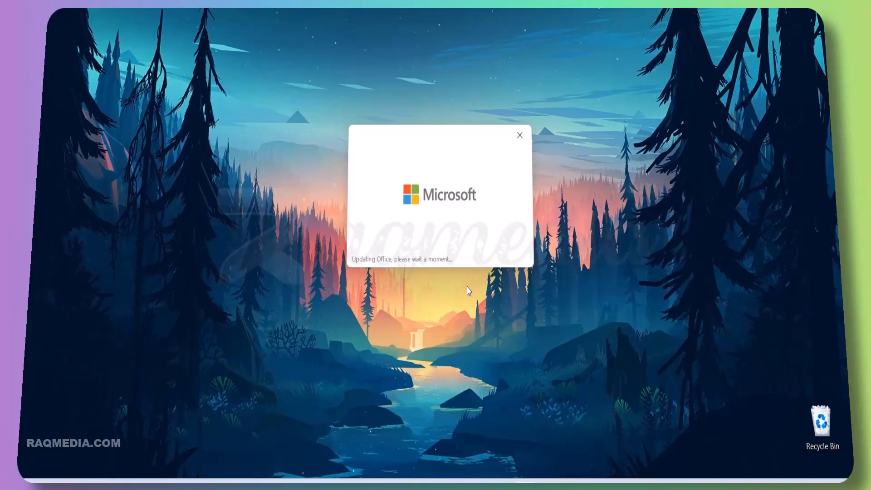
mouse_move(450, 218)
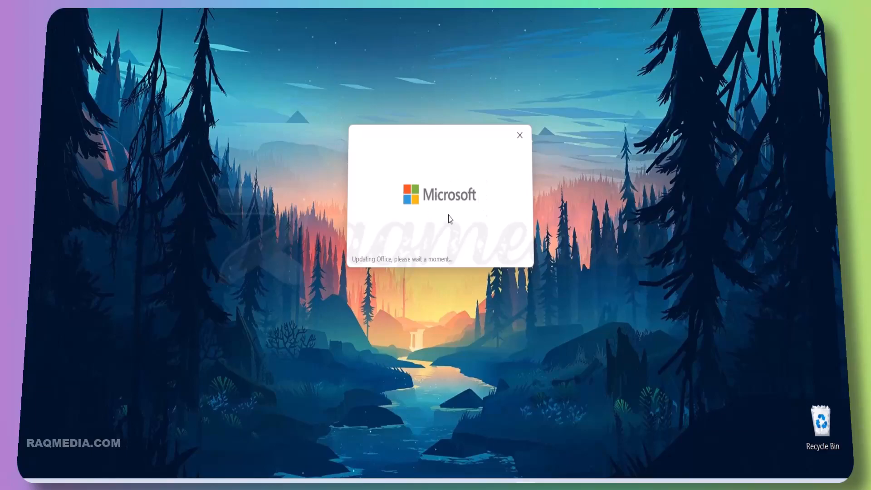
mouse_move(712, 301)
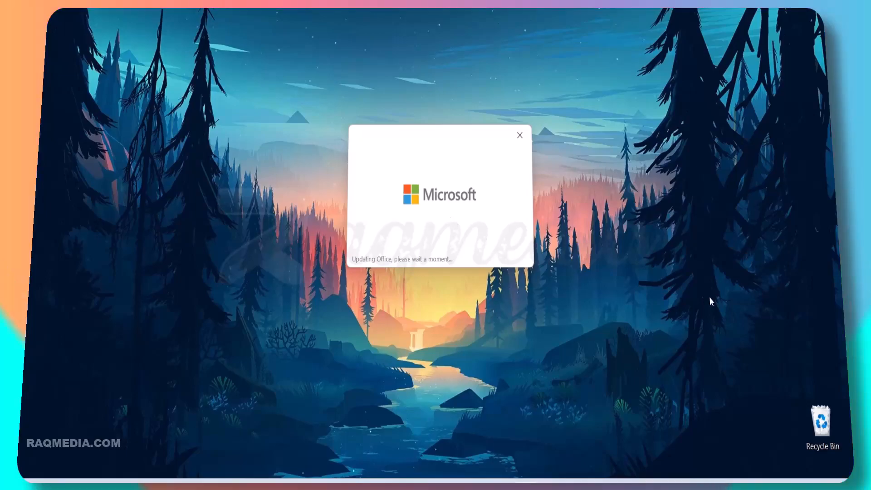
mouse_move(539, 276)
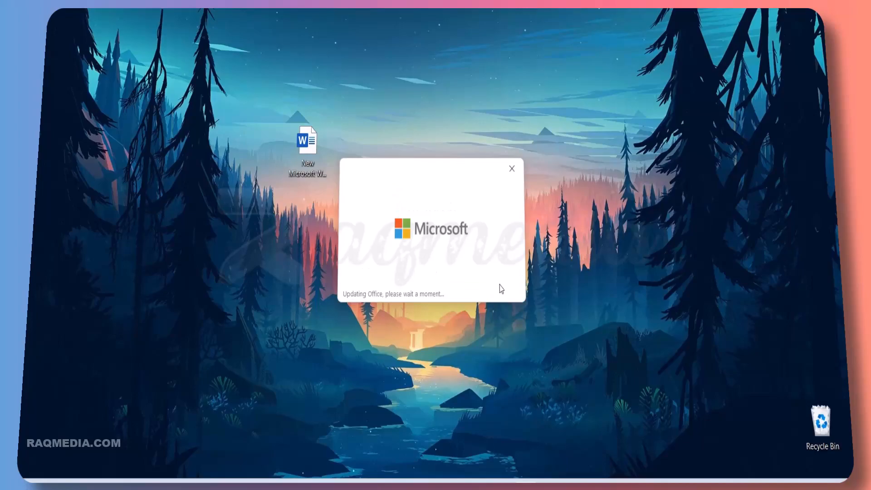
mouse_move(512, 271)
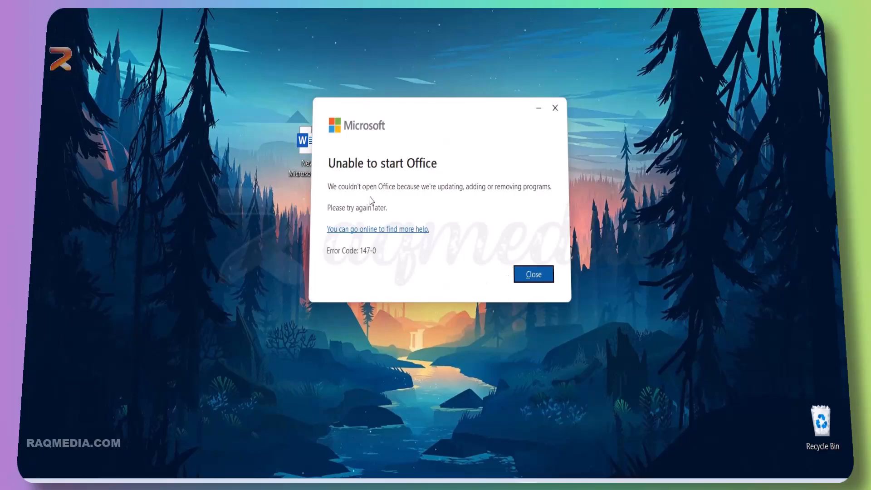
mouse_move(437, 123)
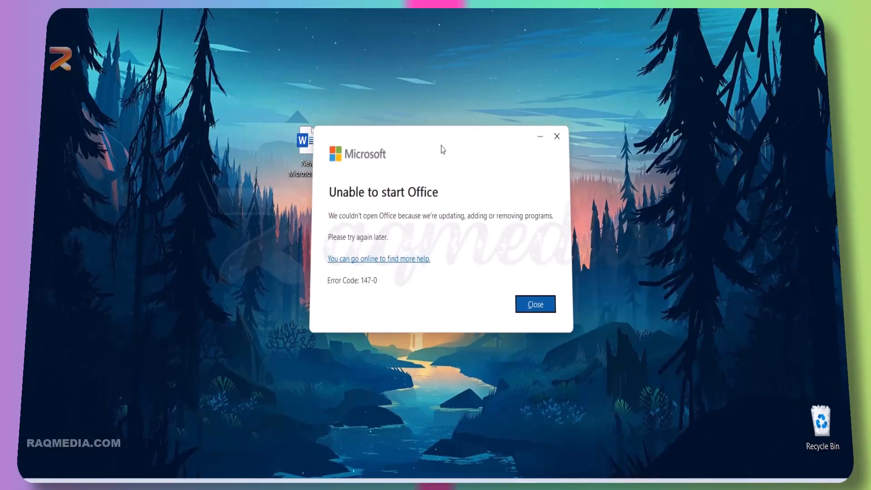
mouse_move(425, 256)
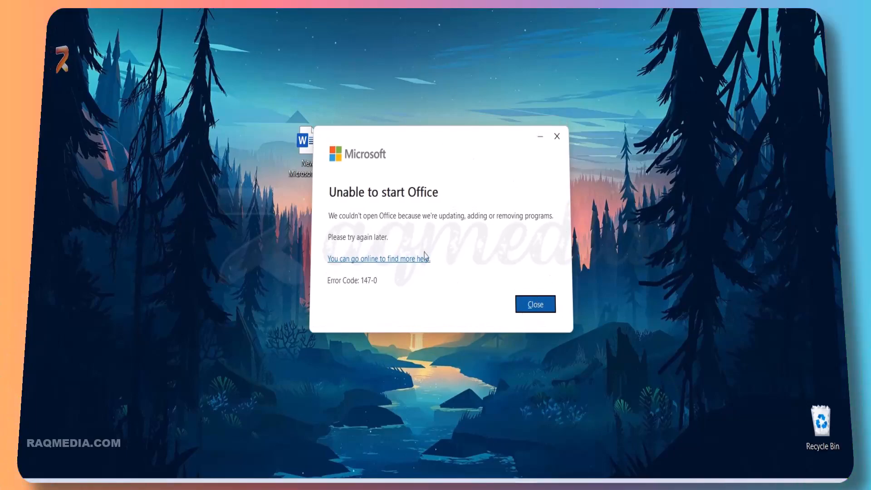
mouse_move(421, 194)
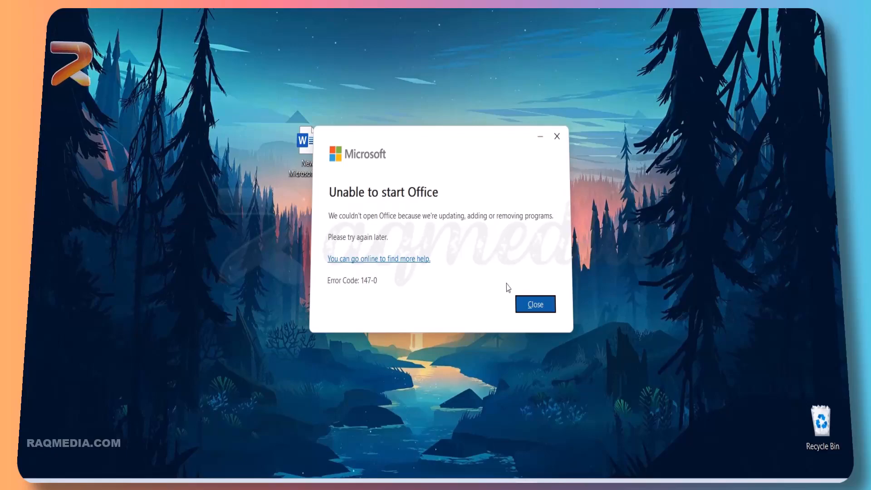
mouse_move(534, 305)
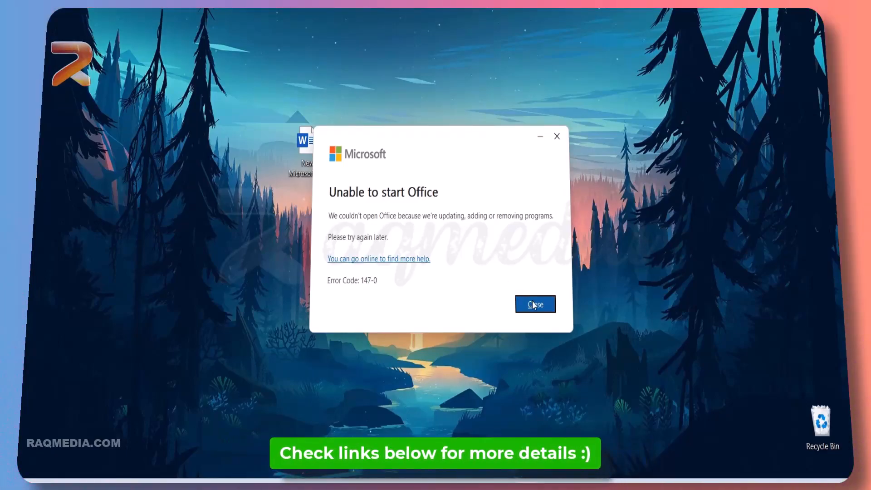
click(534, 304)
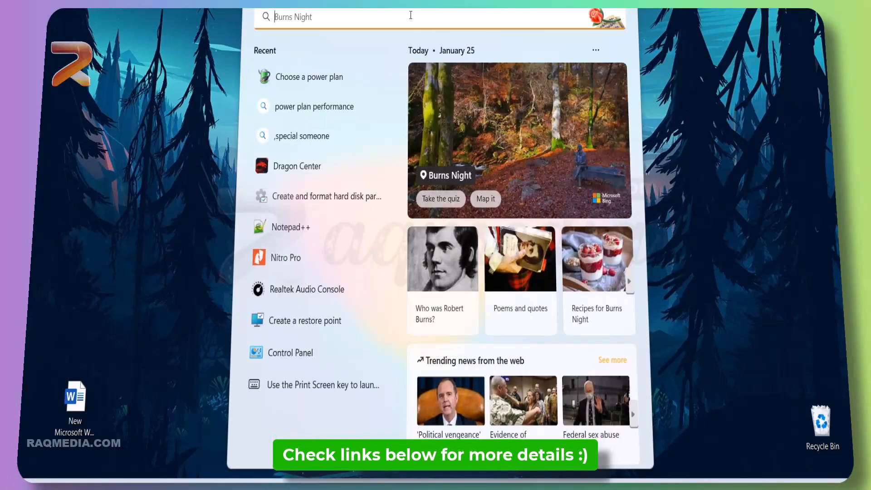
Search the Start menu for 'services' to find the Services app
text(services)
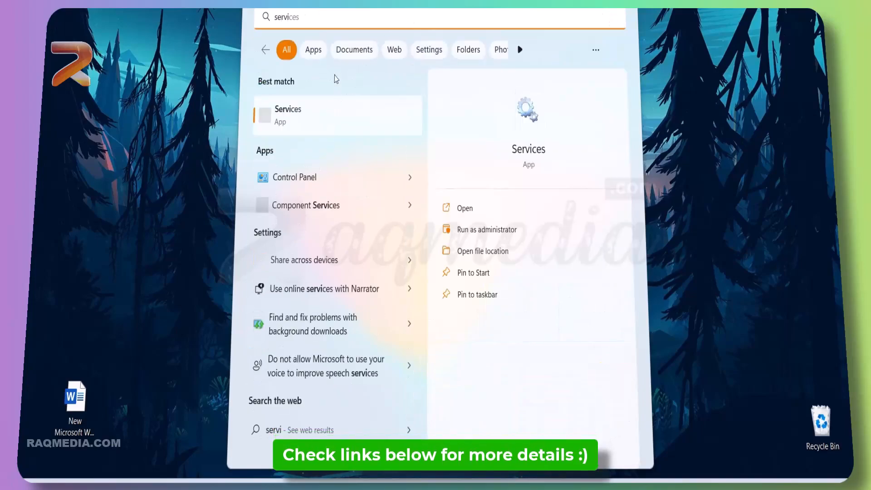
mouse_move(309, 127)
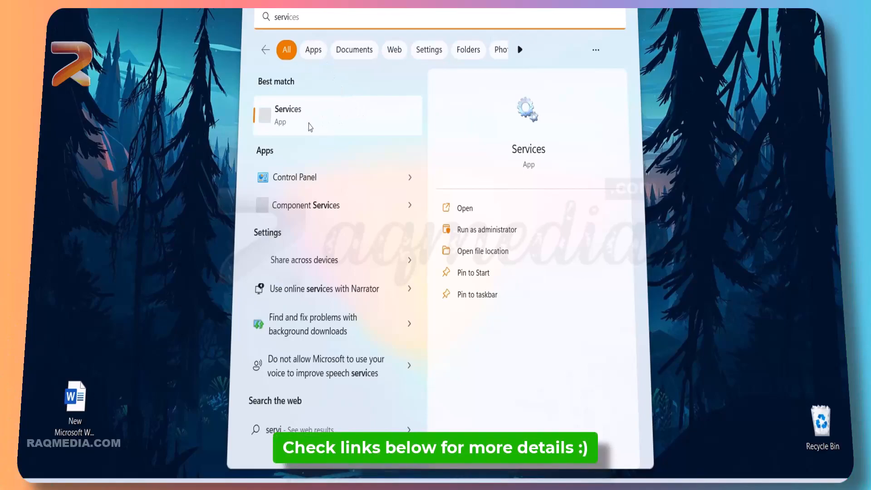
mouse_move(504, 241)
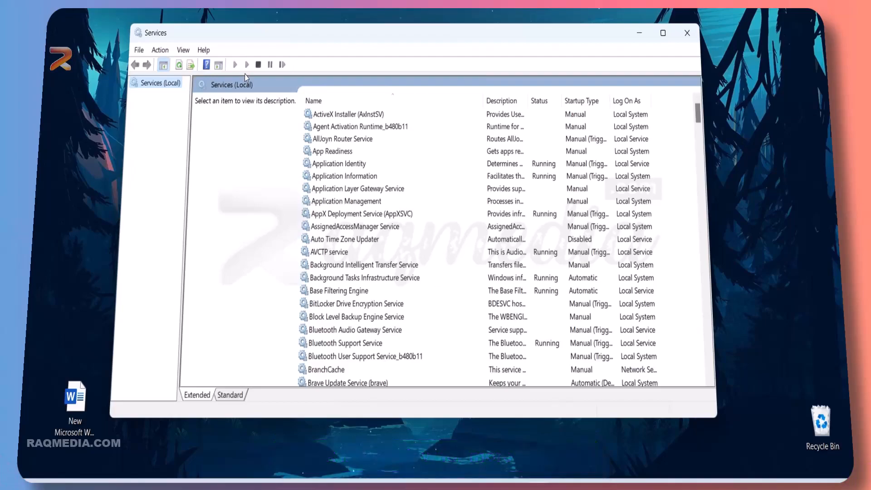
Scroll the services list and select Microsoft Office Click-to-Run Service
scroll(down, 3)
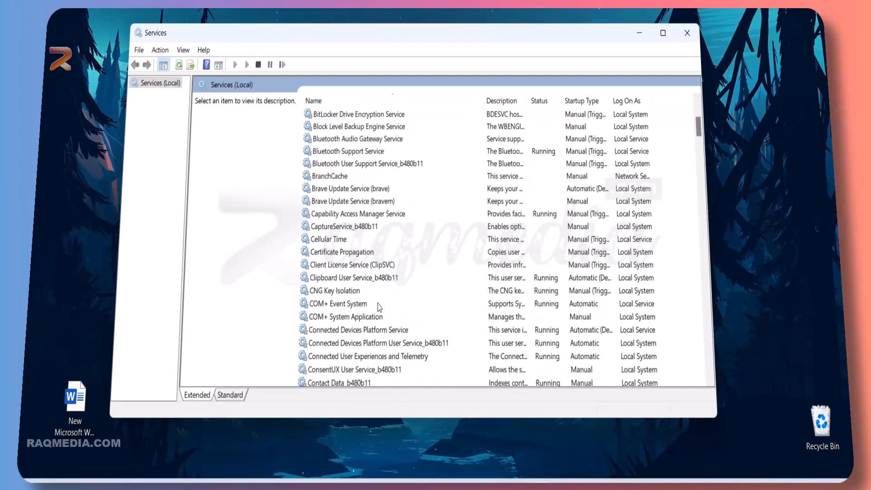
scroll(down, 3)
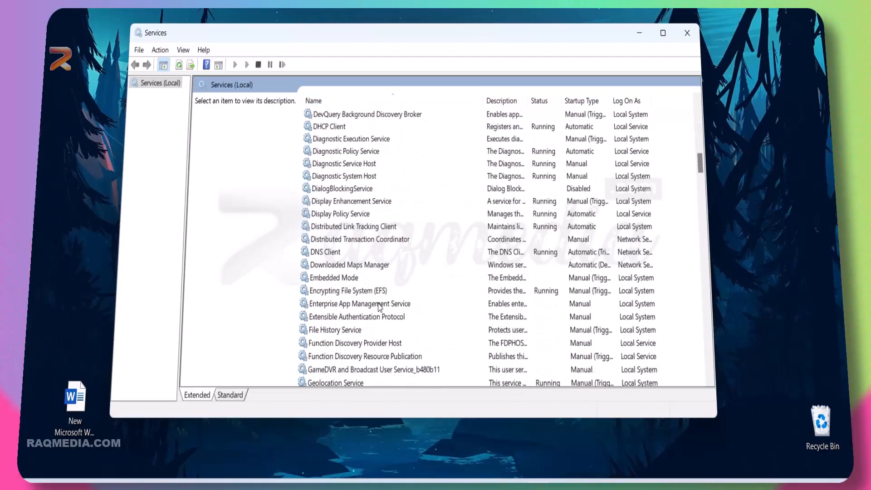
scroll(down, 3)
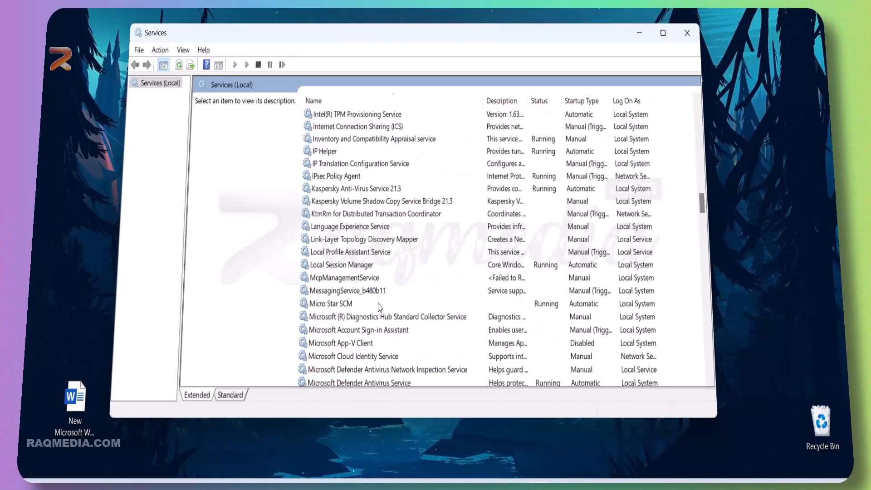
scroll(down, 3)
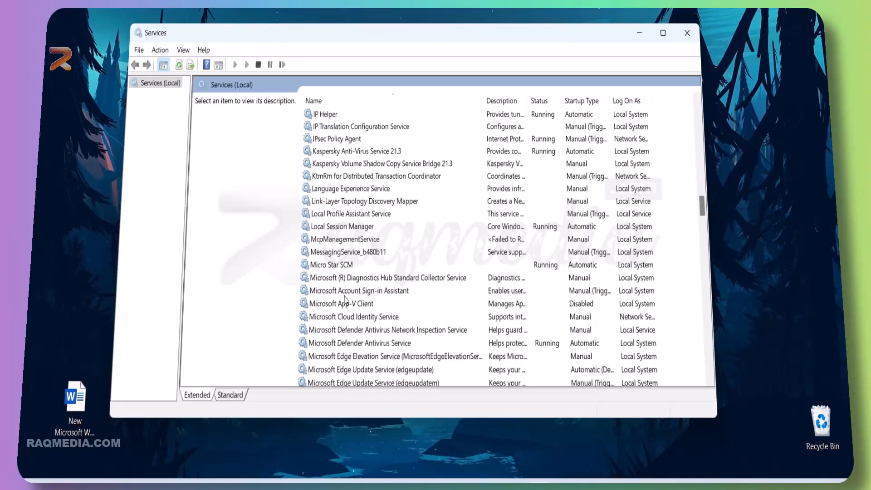
scroll(down, 3)
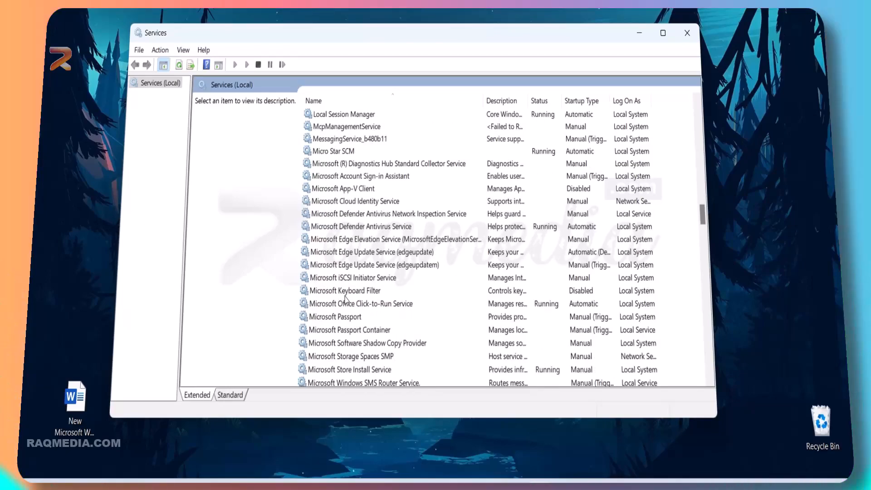
click(361, 303)
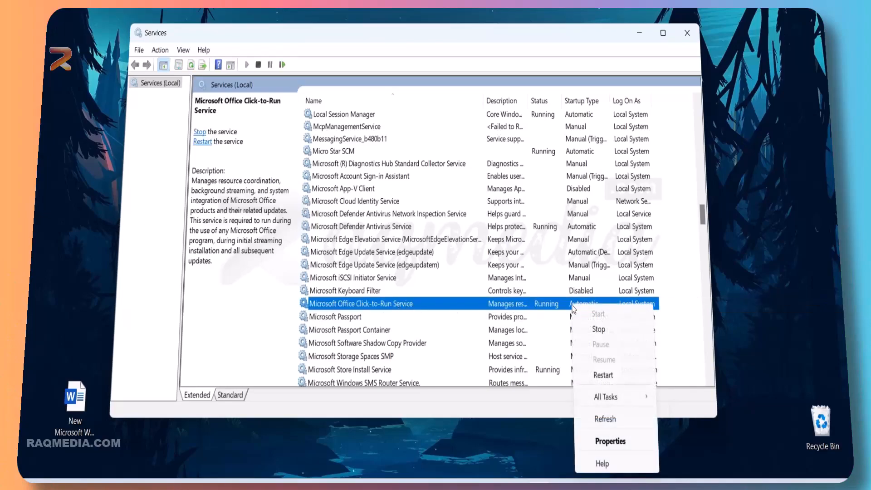
Stop the Click-to-Run service and dismiss the Service Control progress box
click(598, 329)
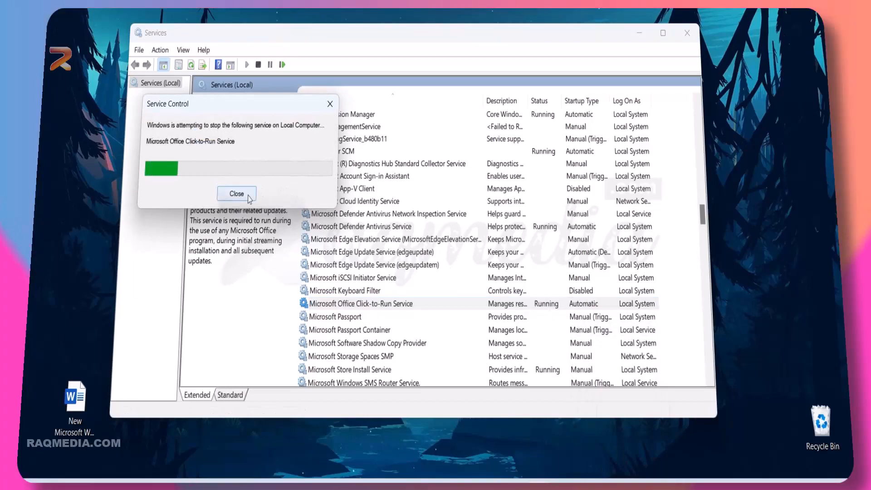
click(236, 193)
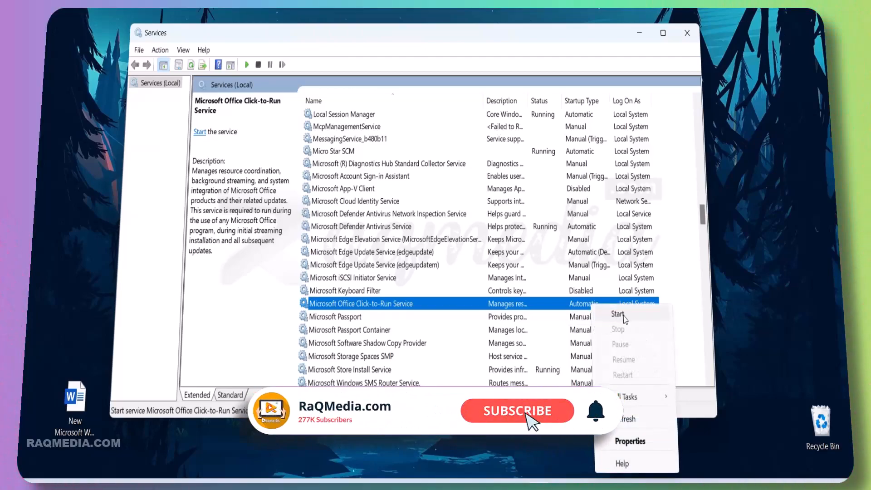
mouse_move(629, 441)
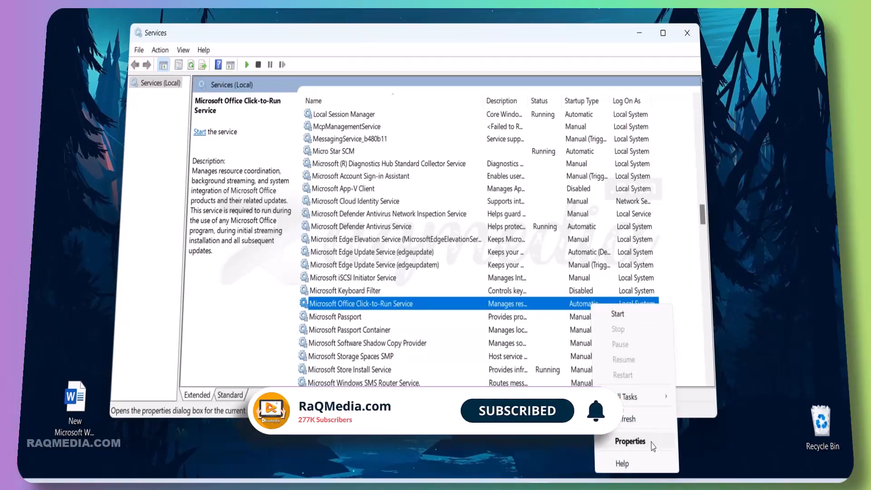
Set the Click-to-Run service's startup type to Disabled and close its properties
click(629, 441)
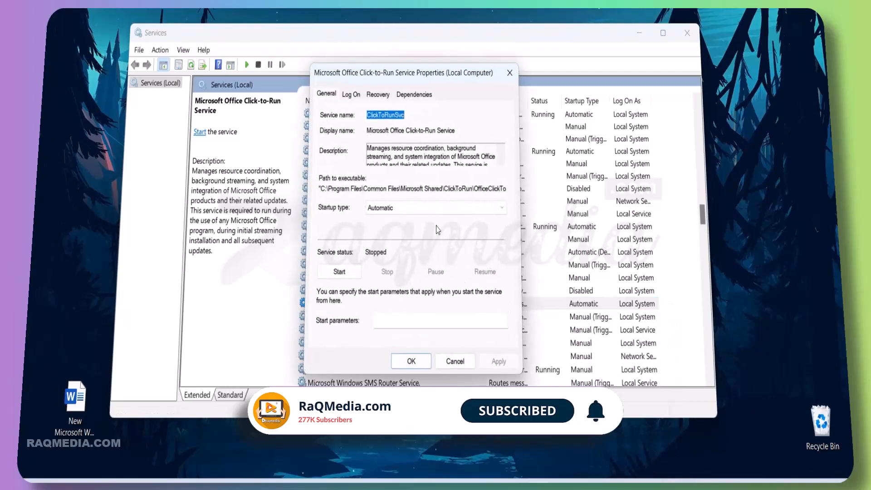
click(500, 207)
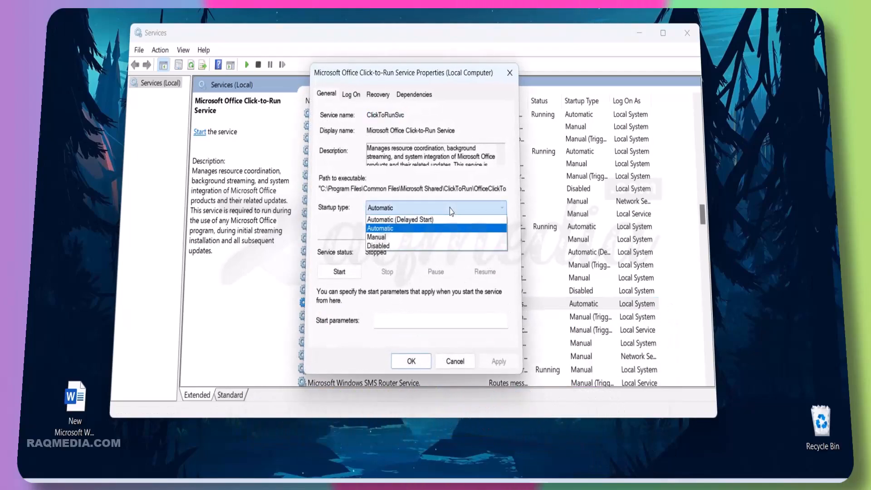
click(378, 245)
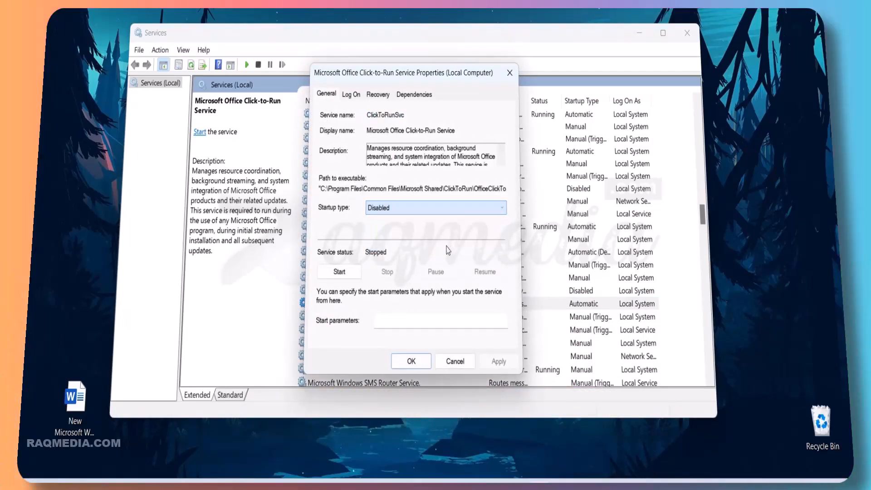
click(498, 361)
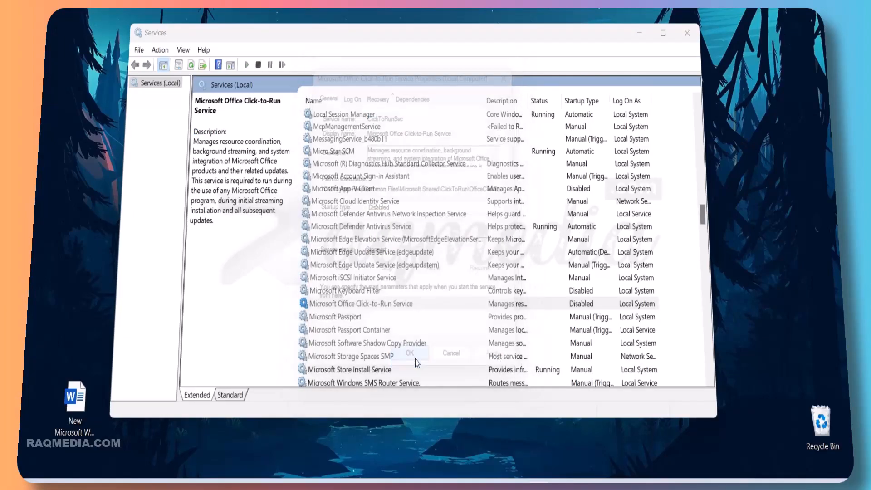
click(410, 353)
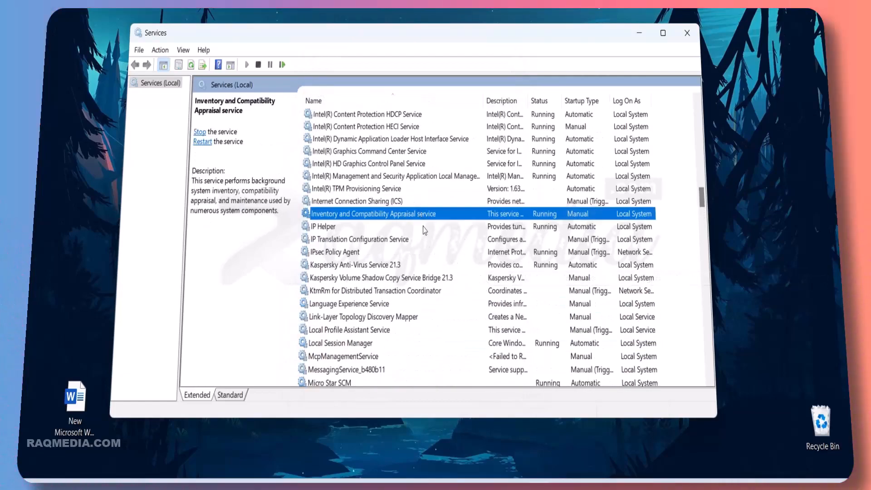
scroll(down, 3)
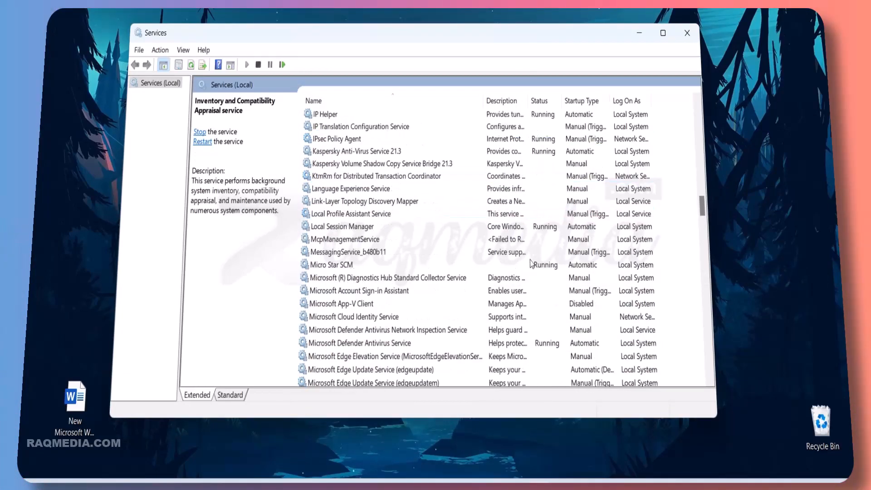
mouse_move(409, 290)
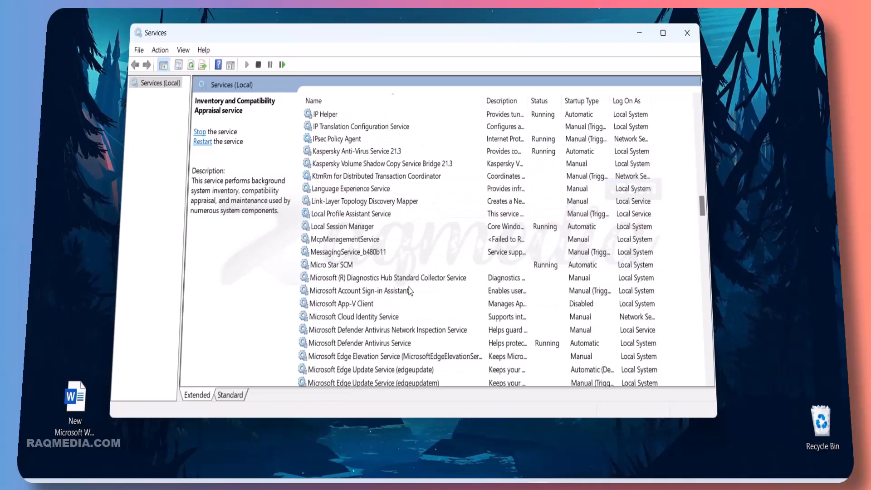
scroll(down, 3)
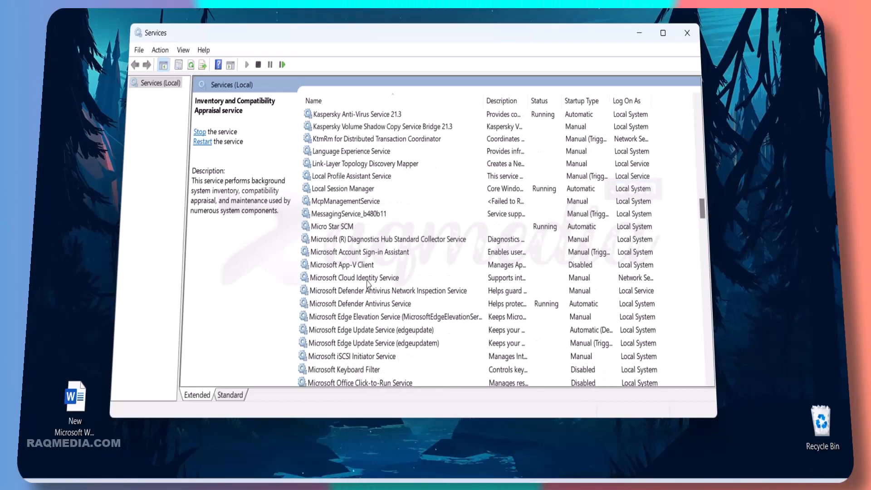
mouse_move(443, 323)
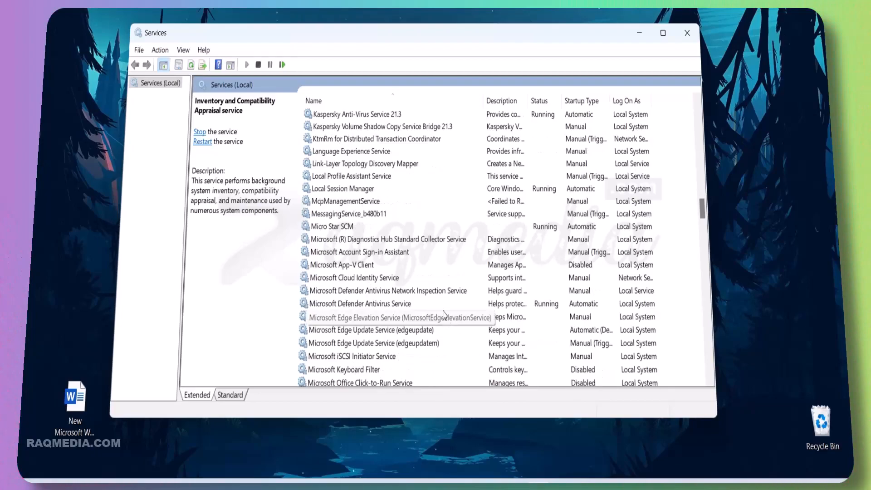
mouse_move(417, 272)
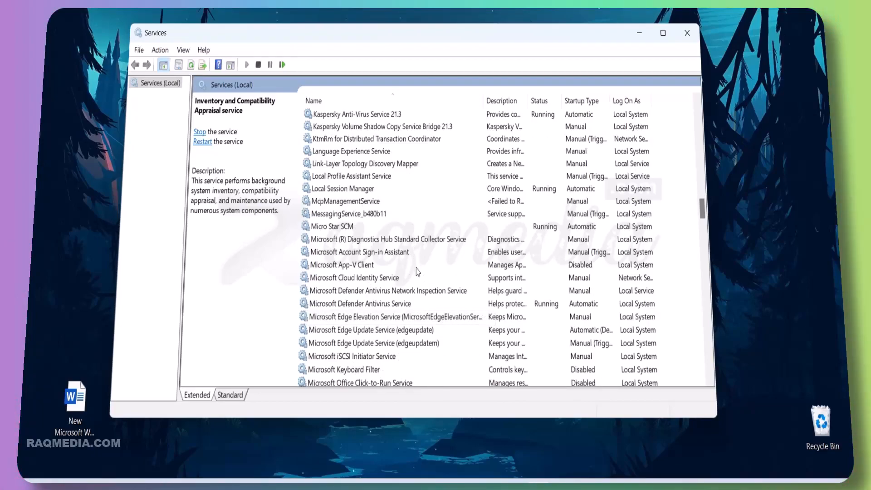
scroll(down, 3)
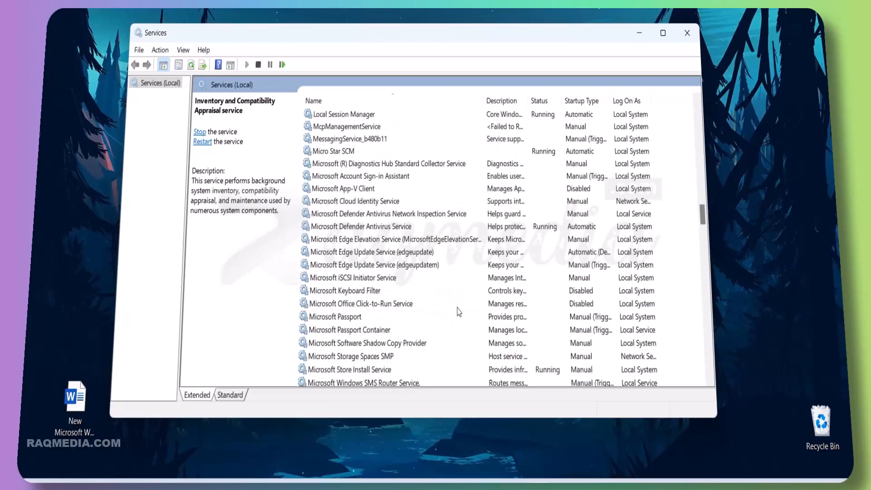
click(361, 303)
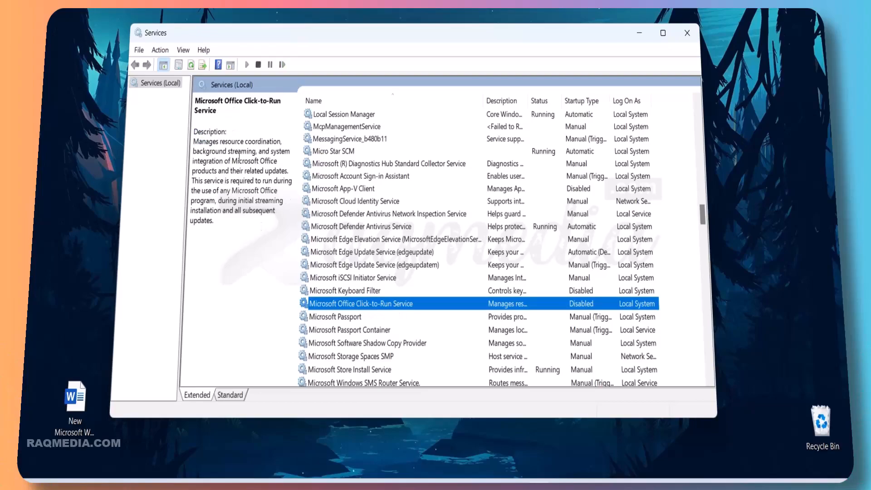
mouse_move(521, 349)
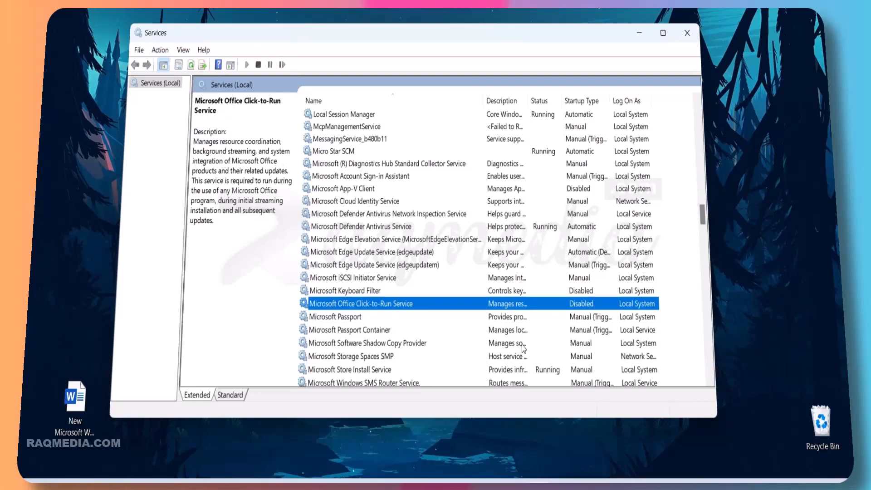
mouse_move(602, 311)
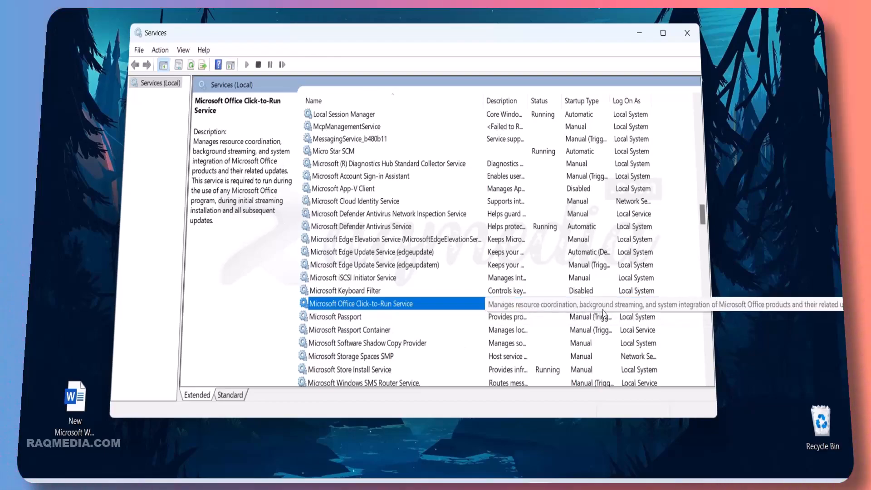
Set the Click-to-Run service's startup type to Automatic (Delayed Start) and apply it
right_click(360, 304)
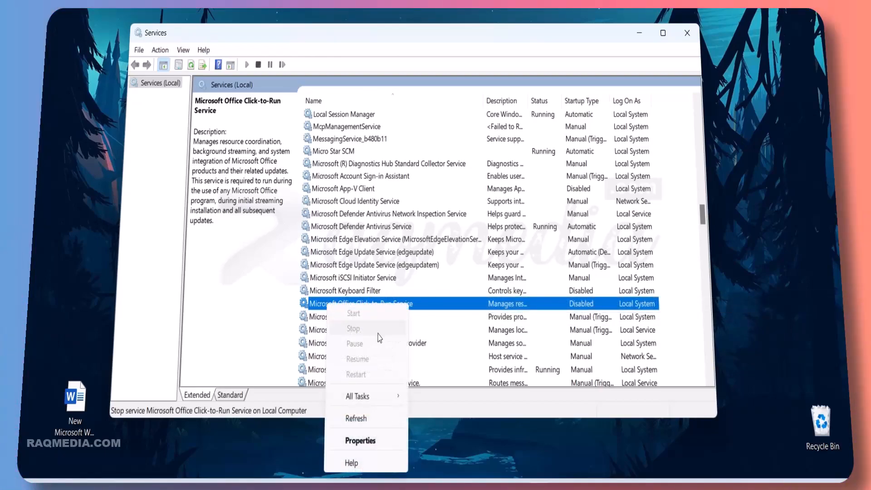
click(359, 440)
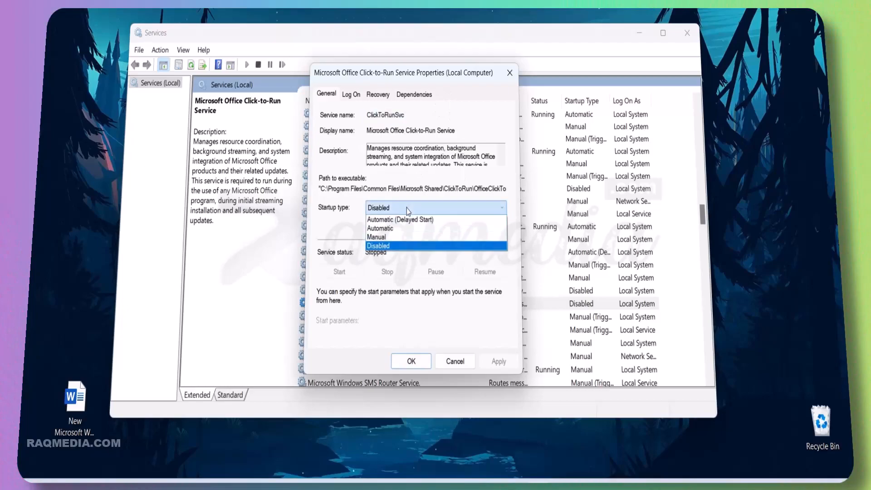
click(399, 219)
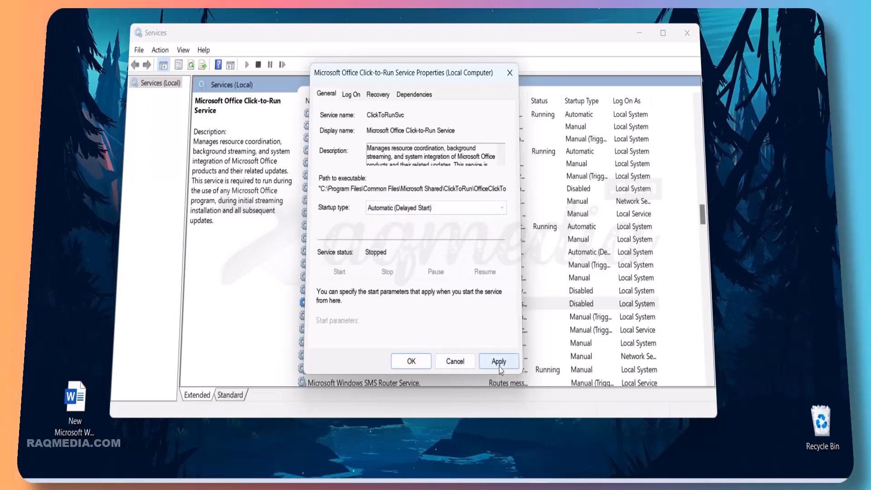
click(498, 361)
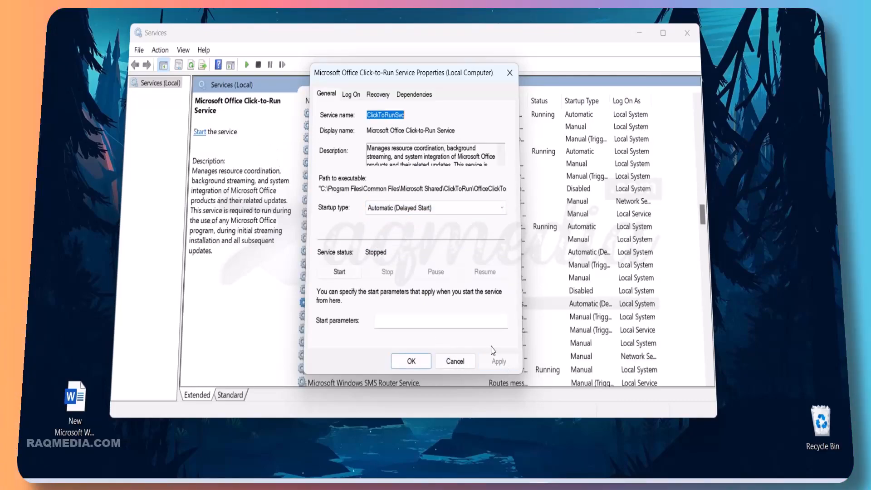
mouse_move(339, 272)
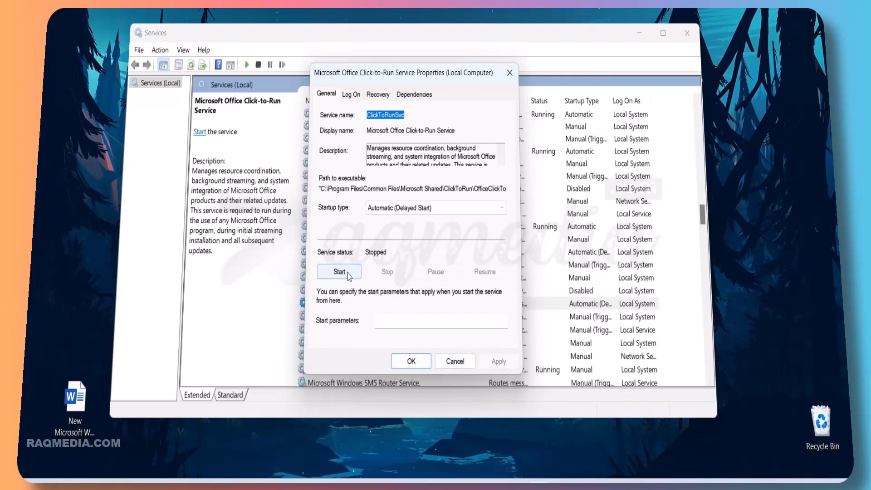
Start the Click-to-Run service and close its properties window
click(338, 272)
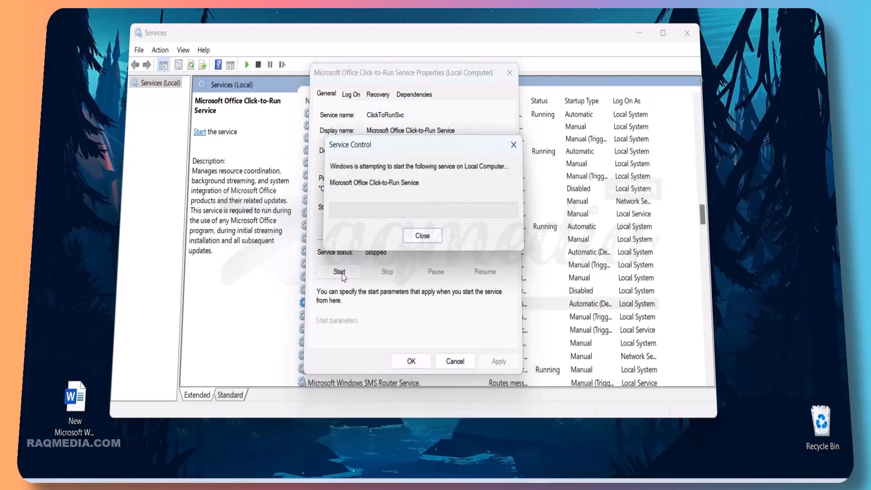
click(422, 236)
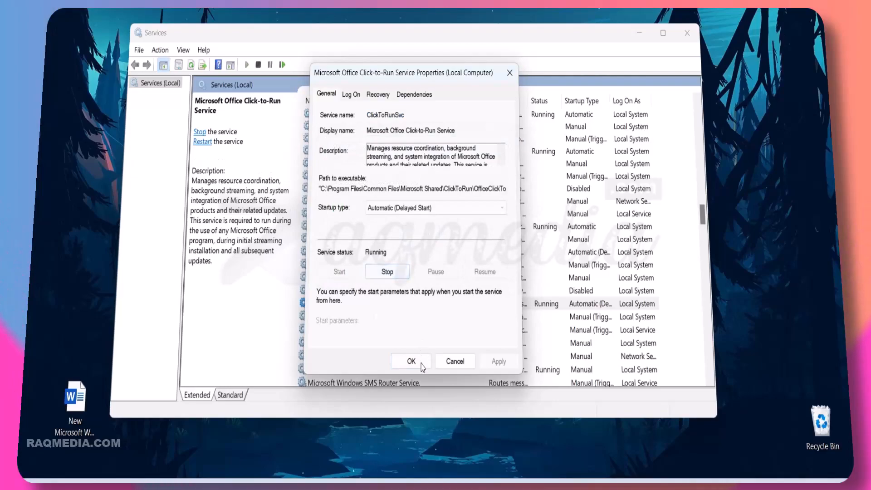
click(410, 360)
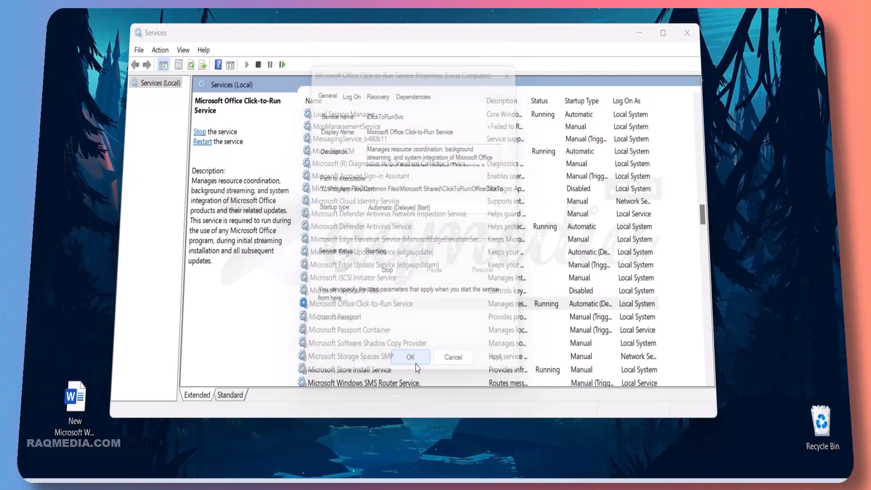
click(411, 356)
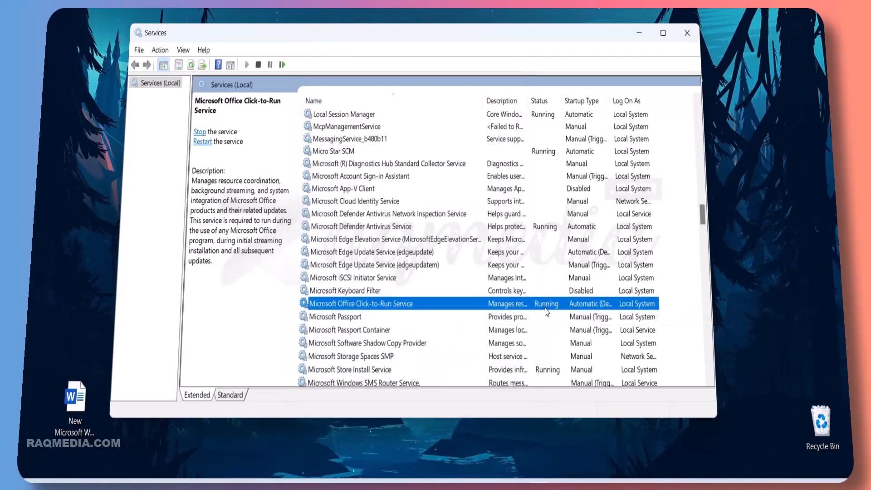
Close the Services window and bring up the Start menu
click(686, 33)
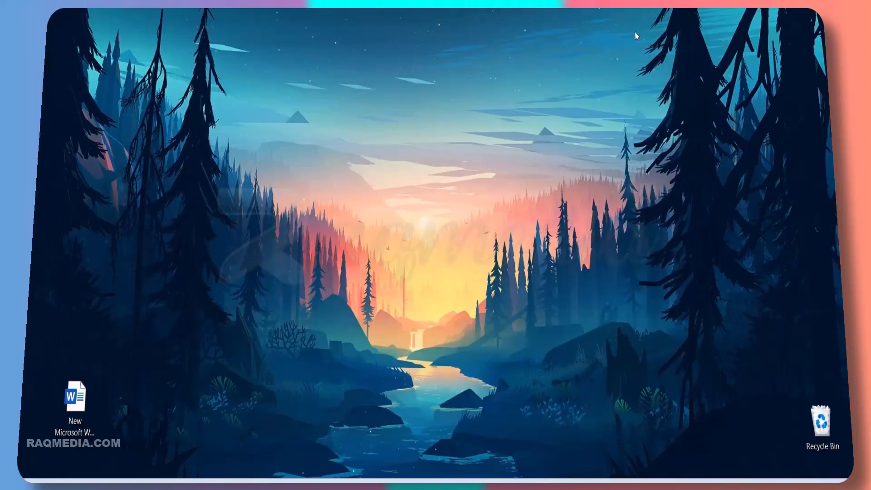
mouse_move(434, 250)
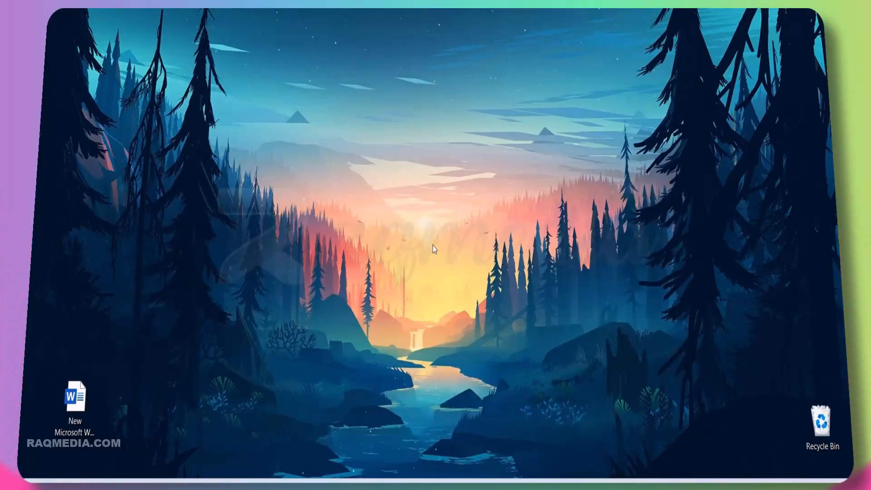
double_click(76, 399)
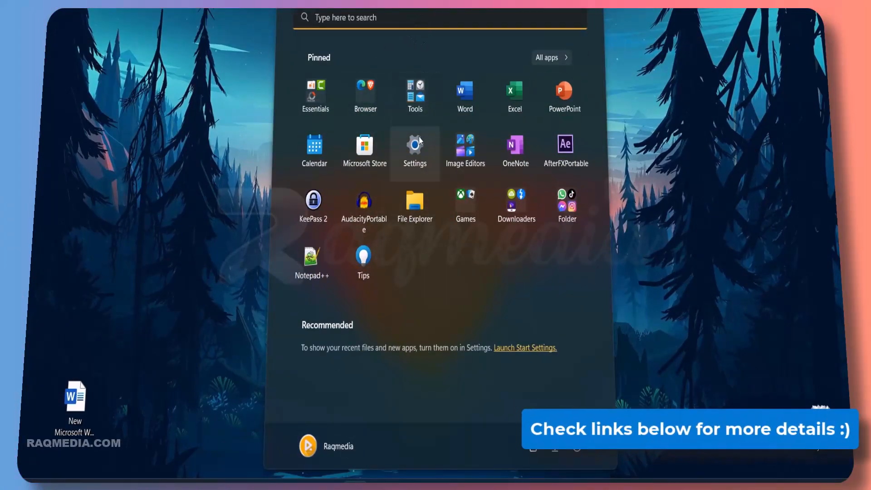
Open Windows Settings and go to Apps > Installed apps
click(414, 144)
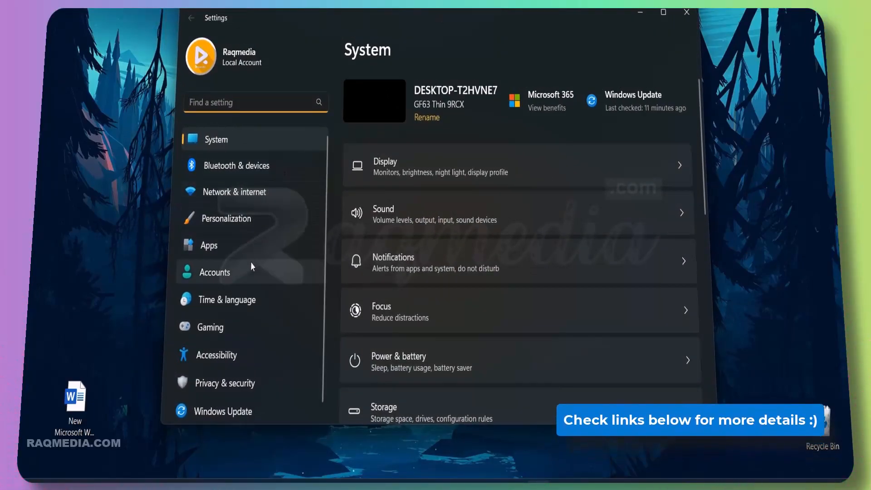
click(208, 245)
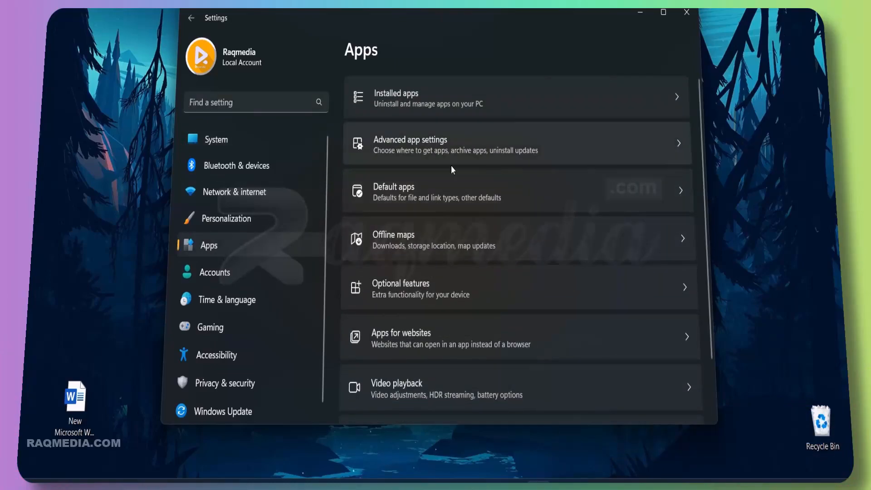
mouse_move(409, 99)
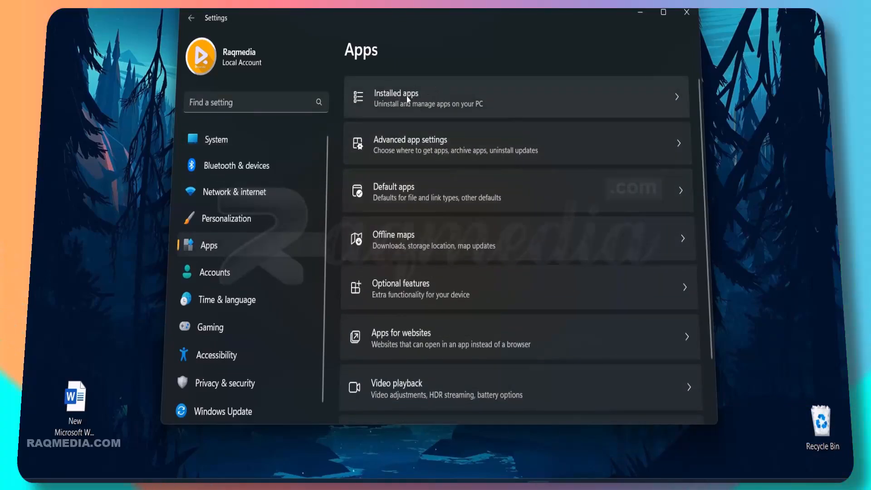
click(395, 97)
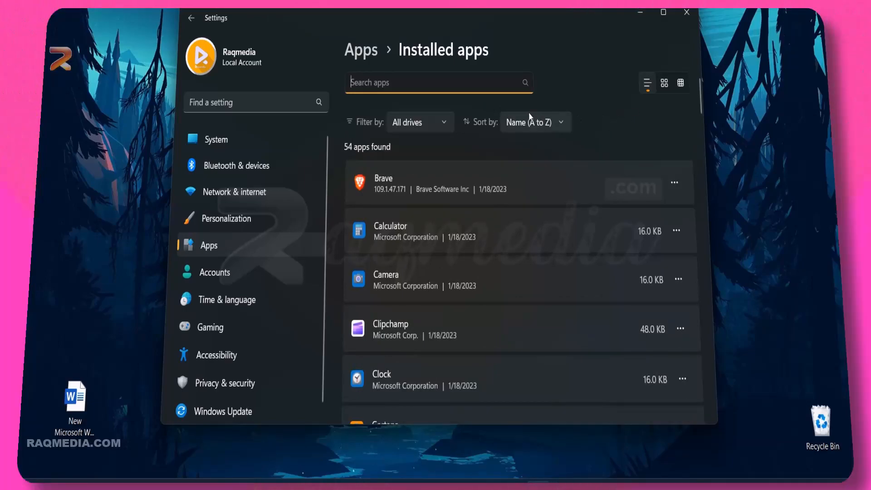
Keep apps sorted by Name (A to Z) and scroll to Microsoft Office Professional Plus 2021
click(533, 122)
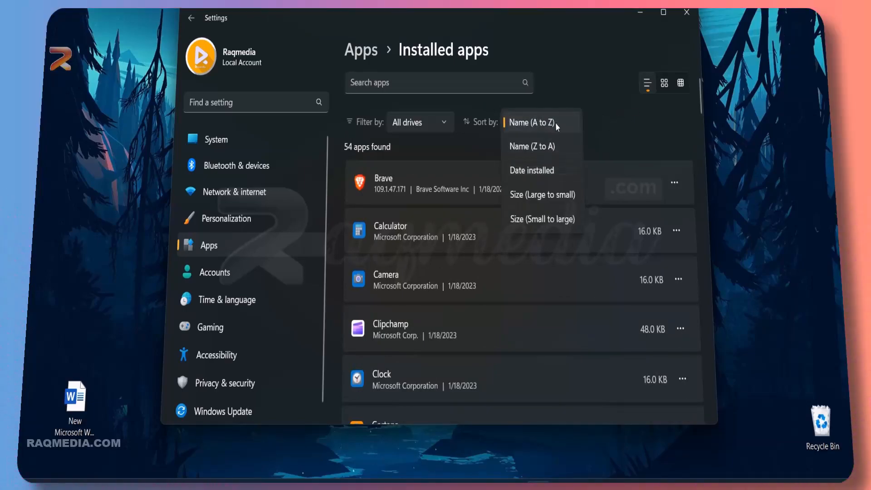
click(530, 123)
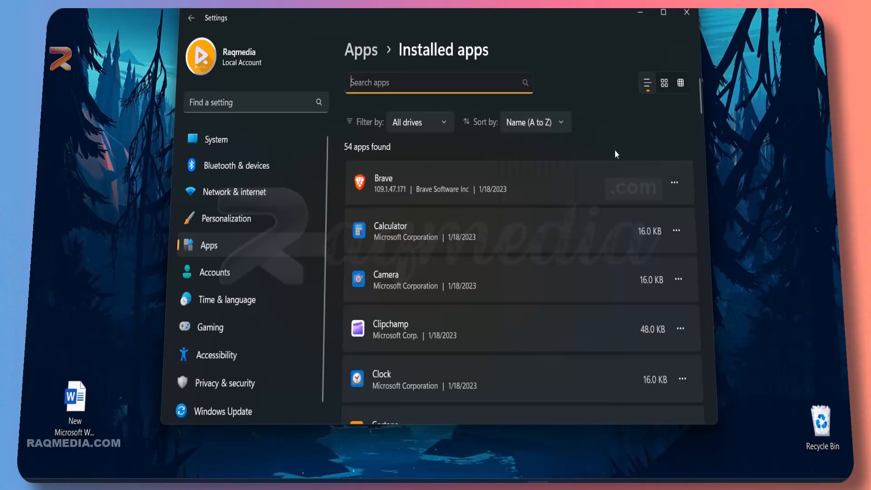
scroll(down, 3)
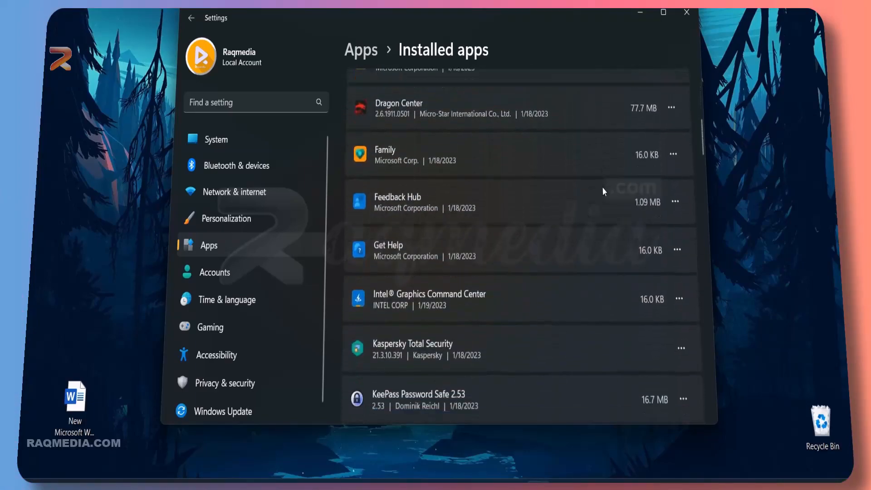
scroll(down, 3)
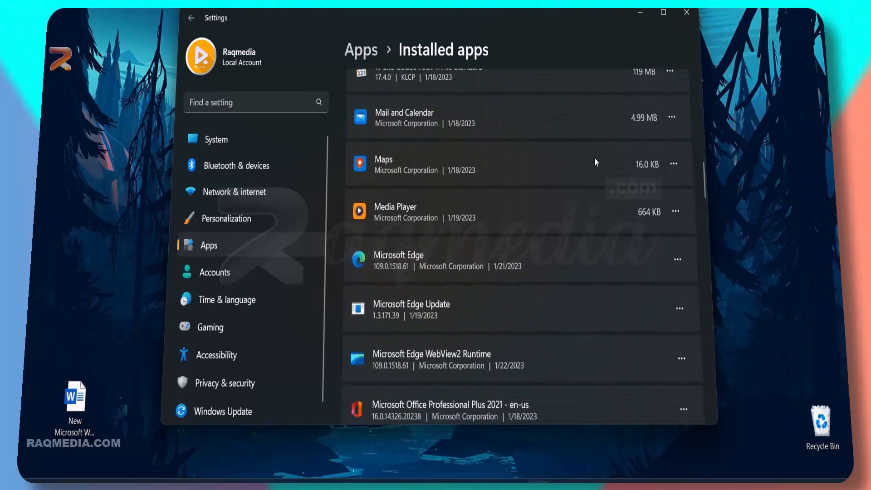
scroll(down, 3)
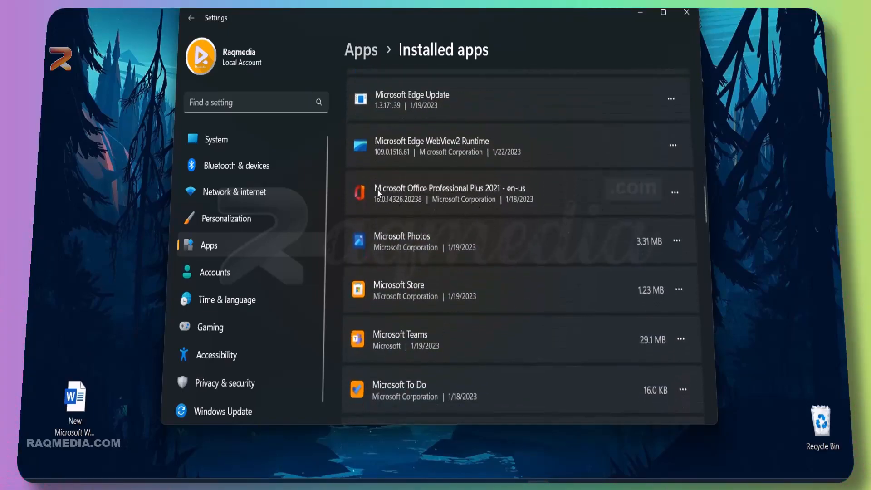
mouse_move(498, 191)
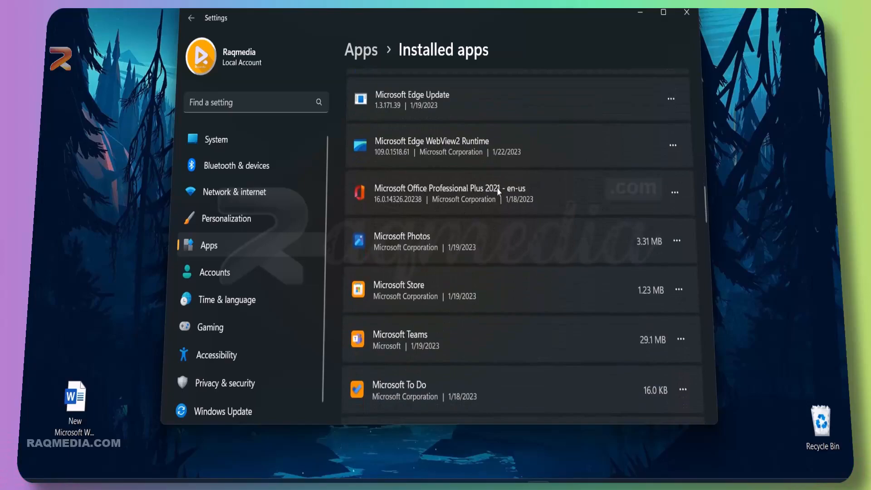
mouse_move(673, 192)
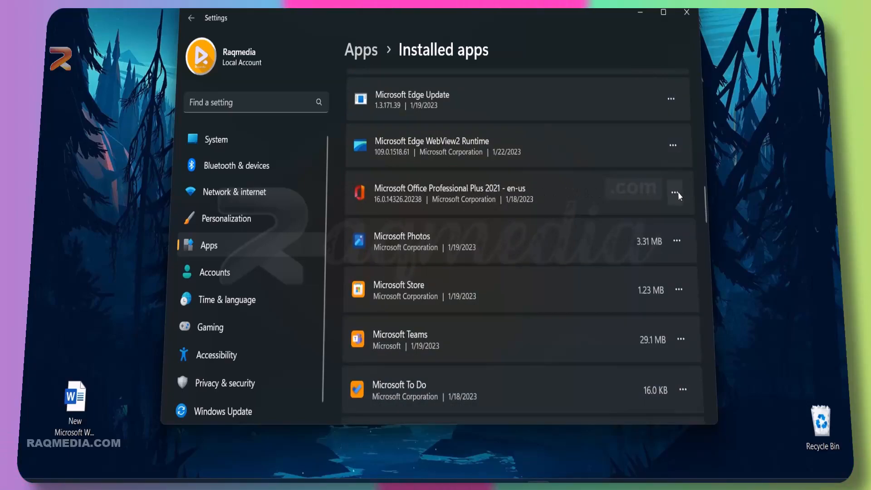
Show the Modify and Uninstall options for Microsoft Office Professional Plus 2021
click(673, 192)
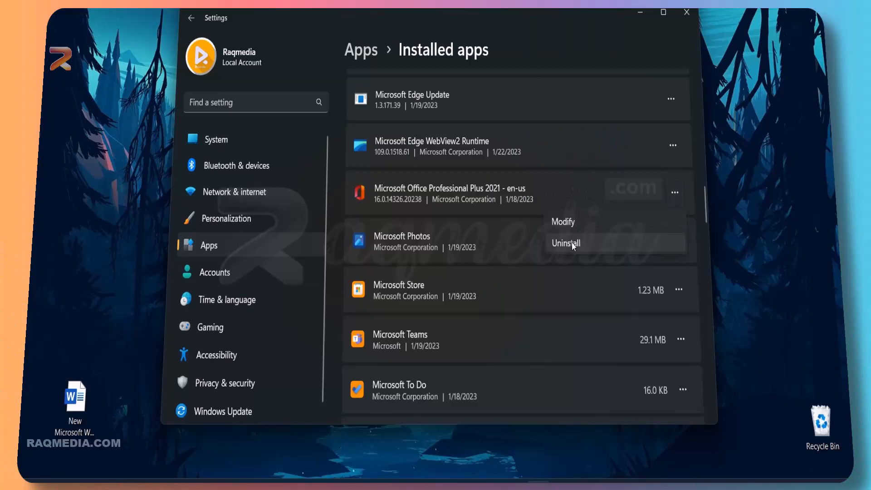
mouse_move(563, 221)
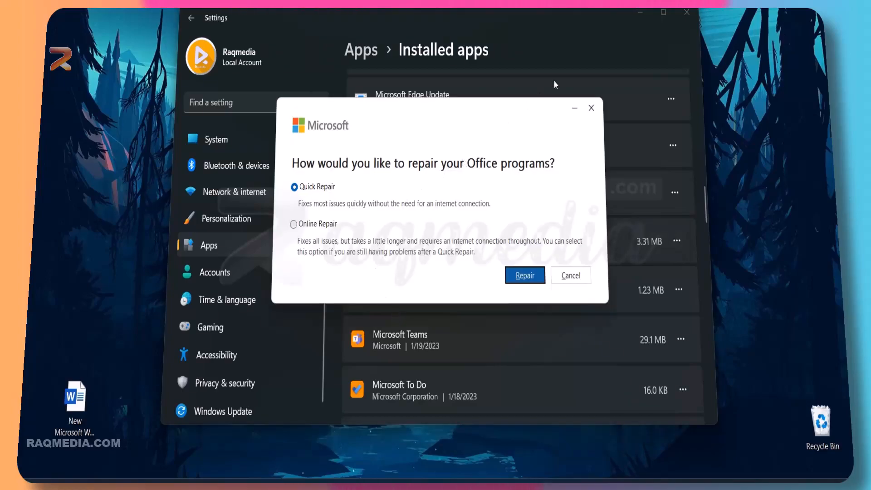
mouse_move(640, 13)
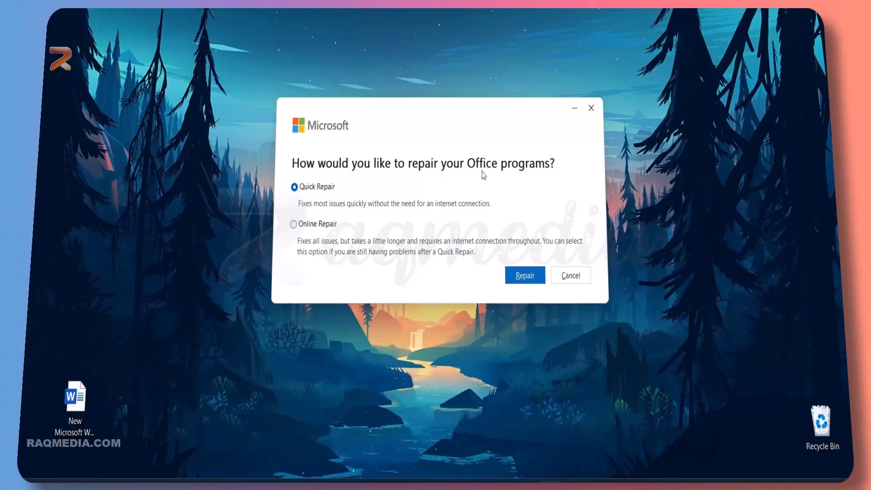
mouse_move(547, 168)
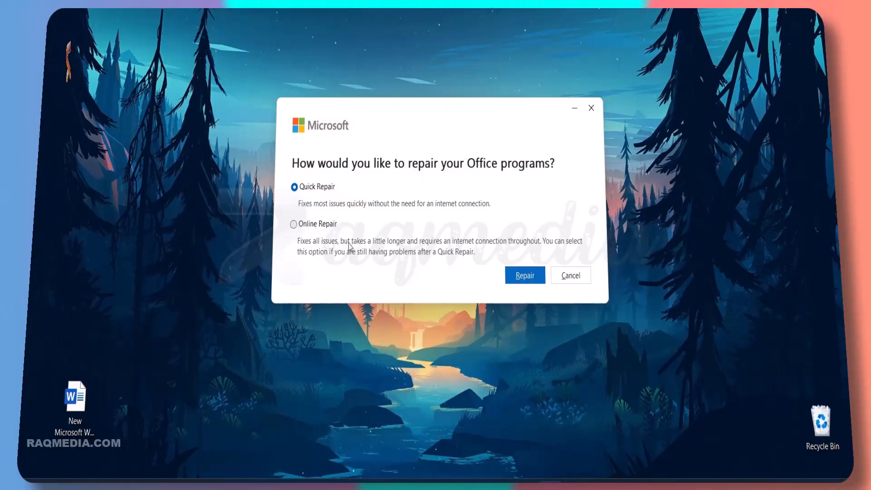
mouse_move(457, 254)
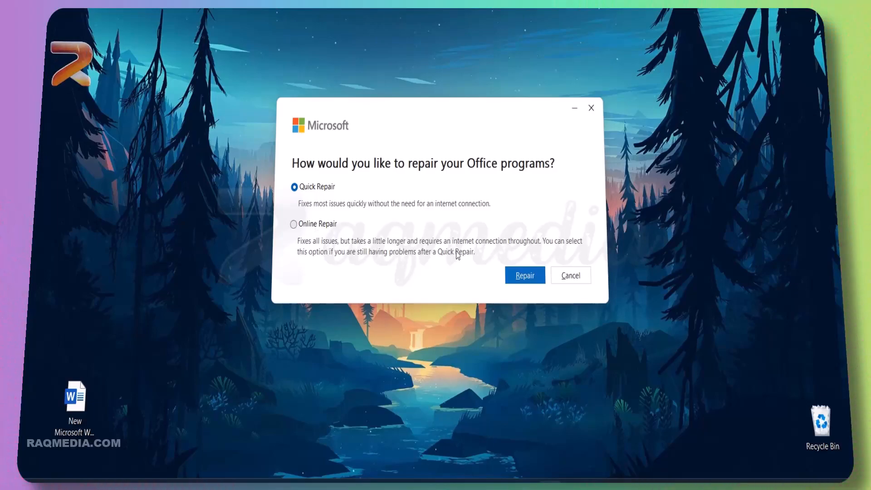
mouse_move(283, 261)
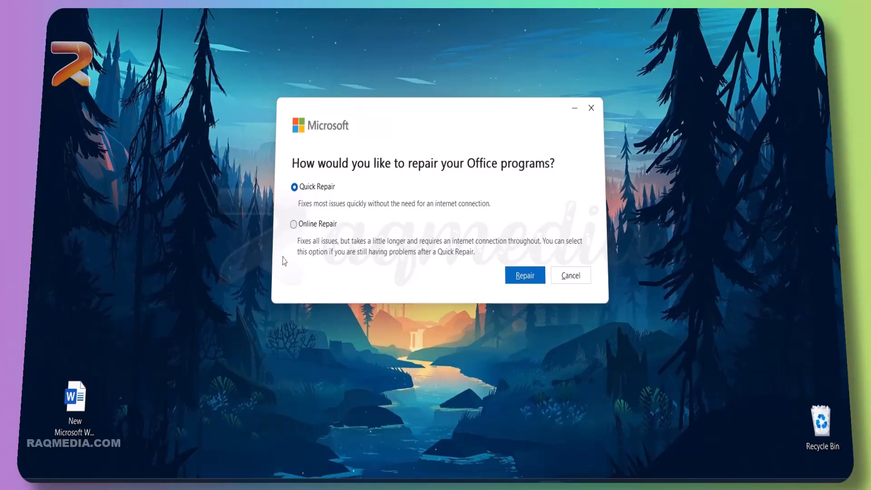
mouse_move(425, 257)
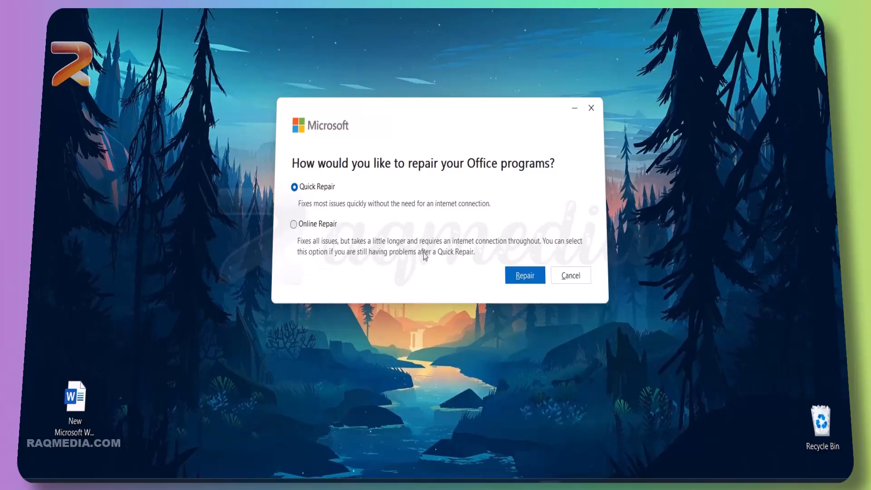
mouse_move(443, 253)
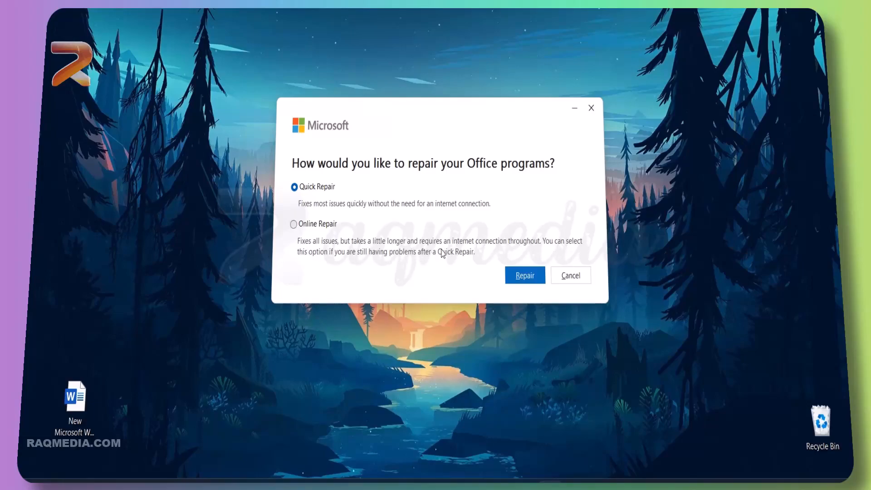
mouse_move(507, 240)
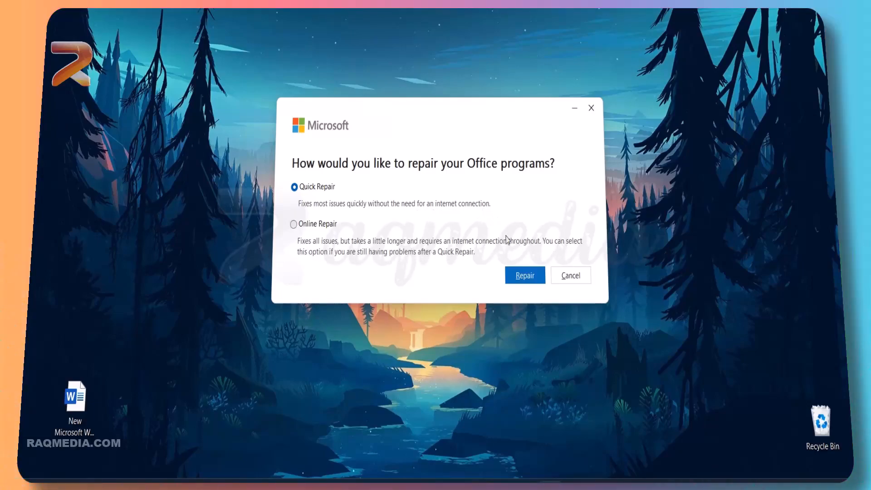
Start Office Quick Repair, which stops with a 'Please close programs' restart message
click(570, 275)
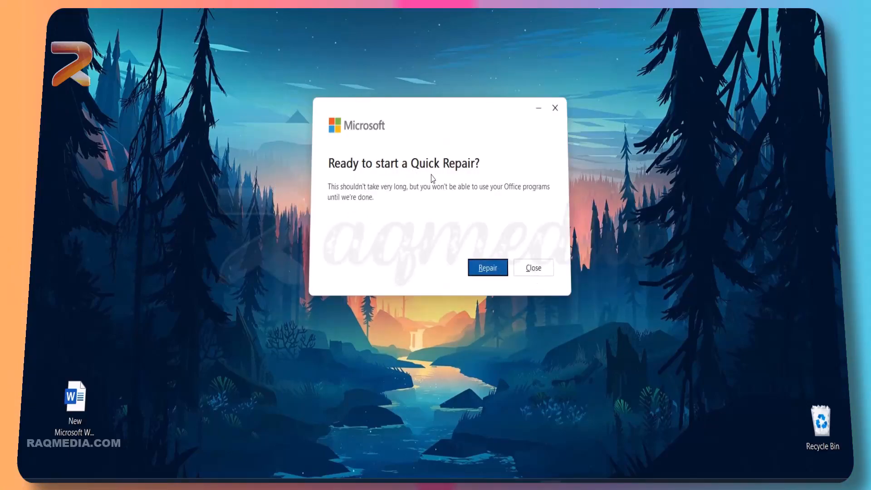
mouse_move(520, 230)
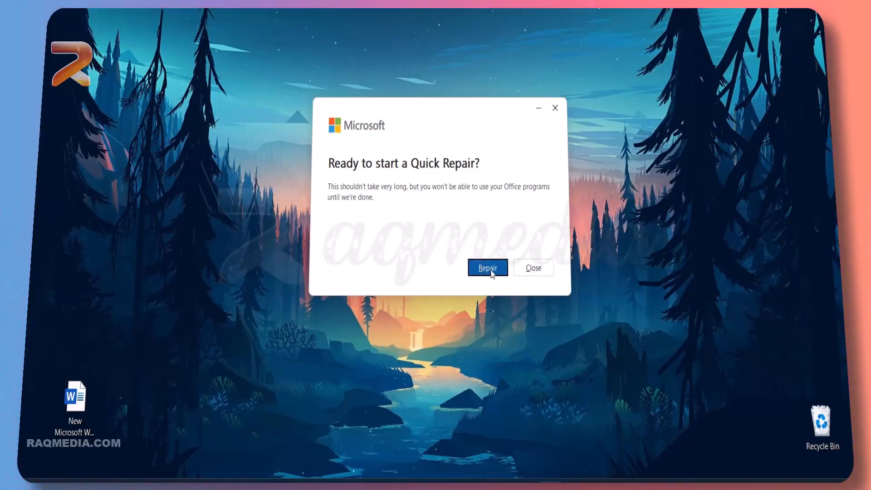
click(487, 267)
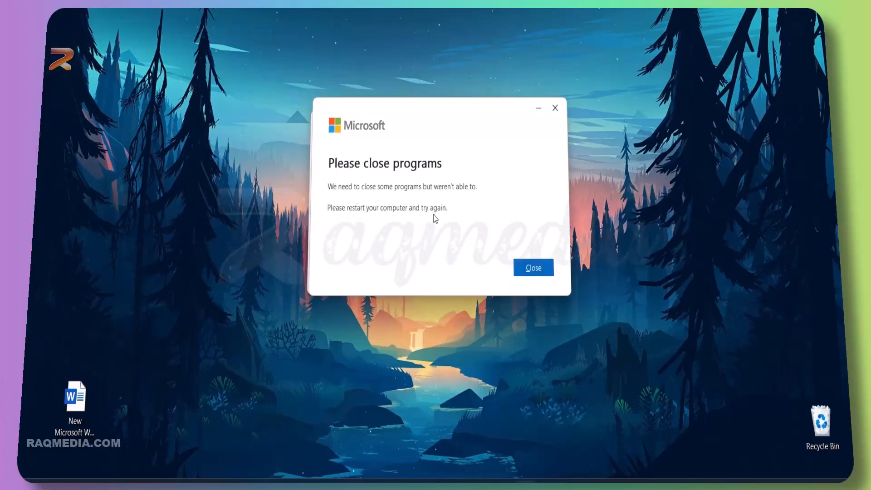
mouse_move(383, 196)
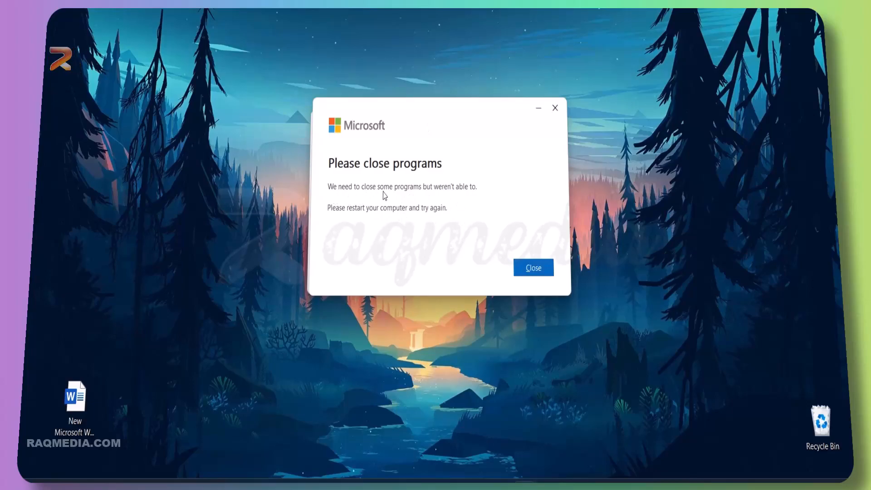
mouse_move(458, 198)
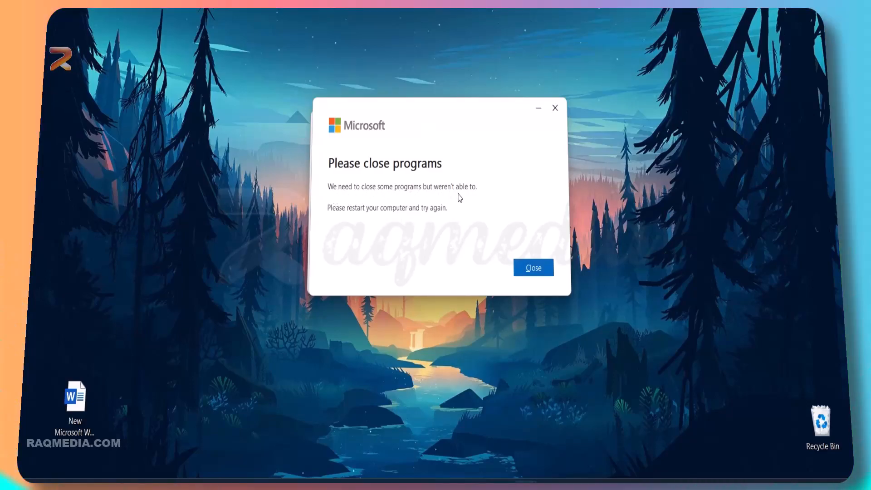
mouse_move(368, 199)
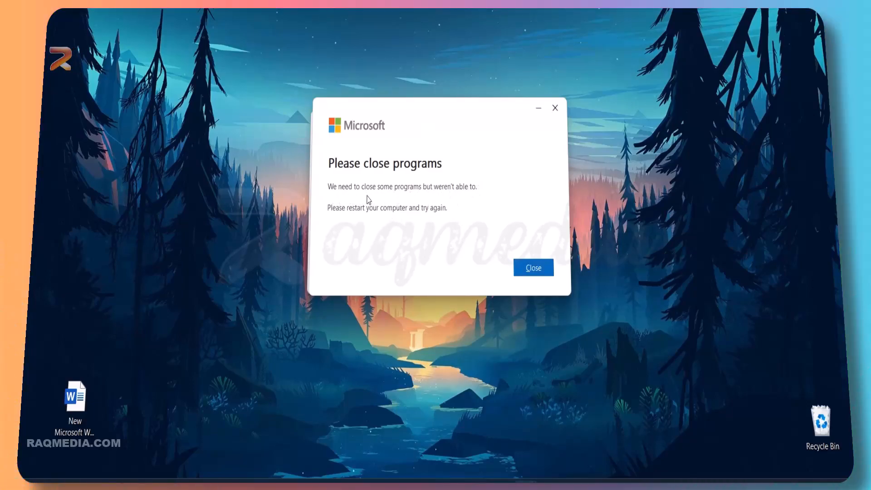
mouse_move(444, 218)
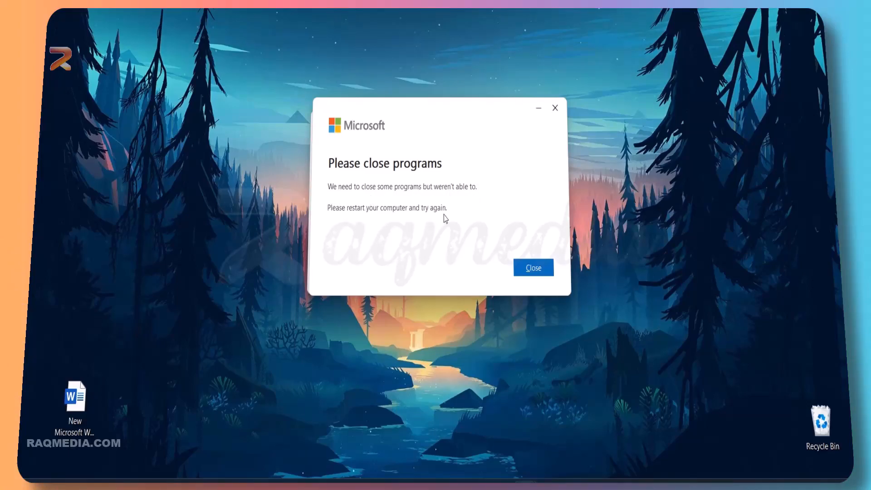
mouse_move(442, 210)
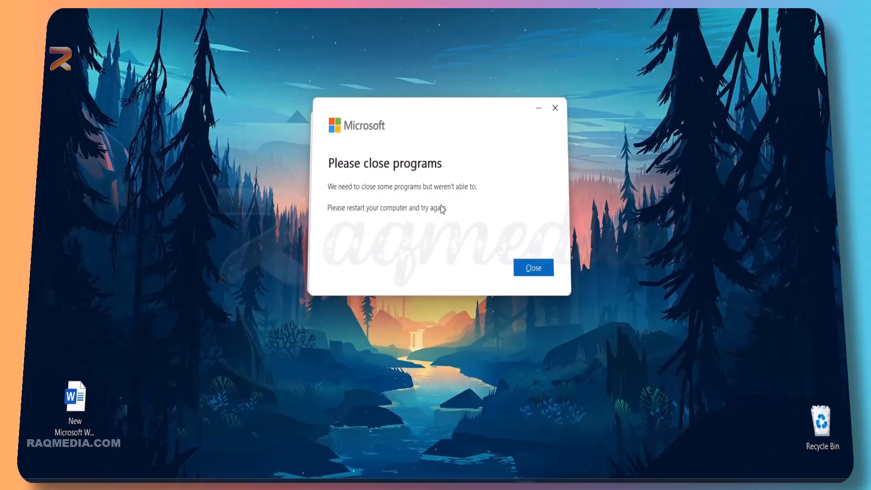
Dismiss the 'Please close programs' message and rerun Quick Repair until 'Done repairing!' appears
click(532, 267)
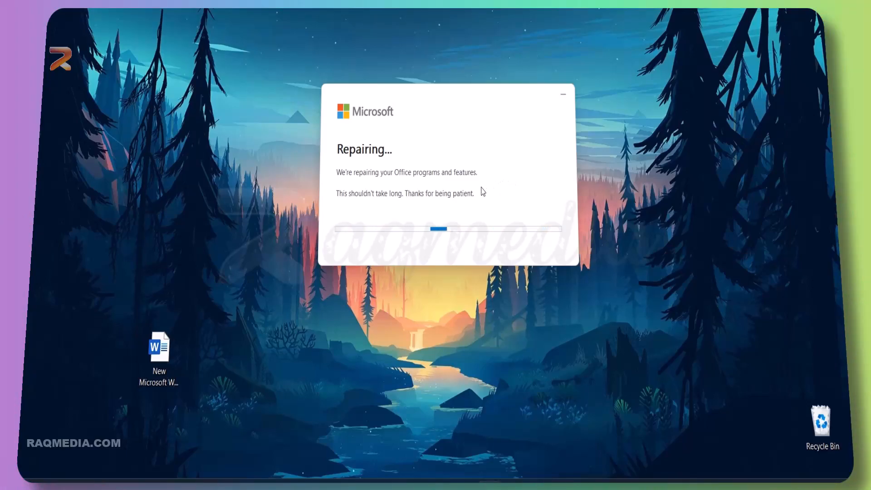
mouse_move(350, 245)
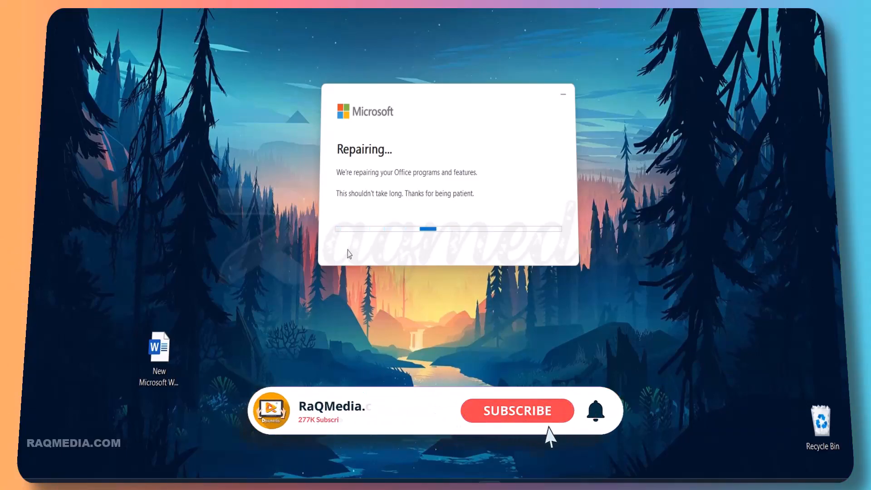
click(517, 411)
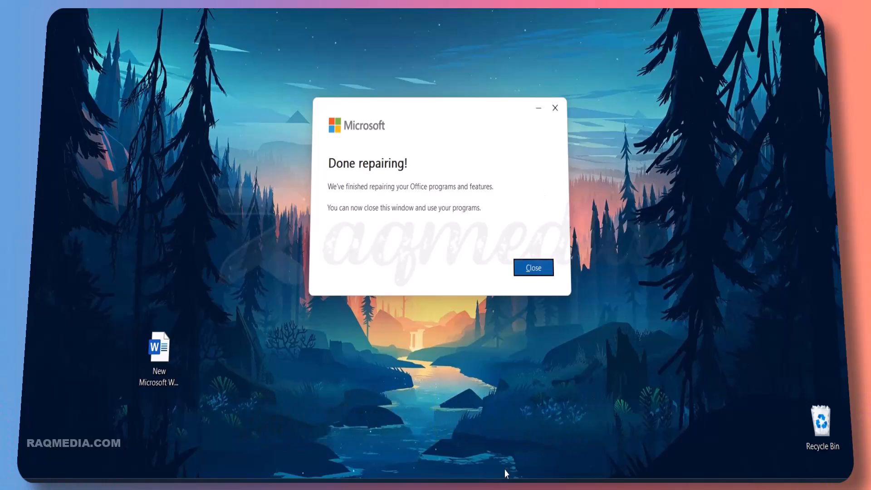
mouse_move(460, 229)
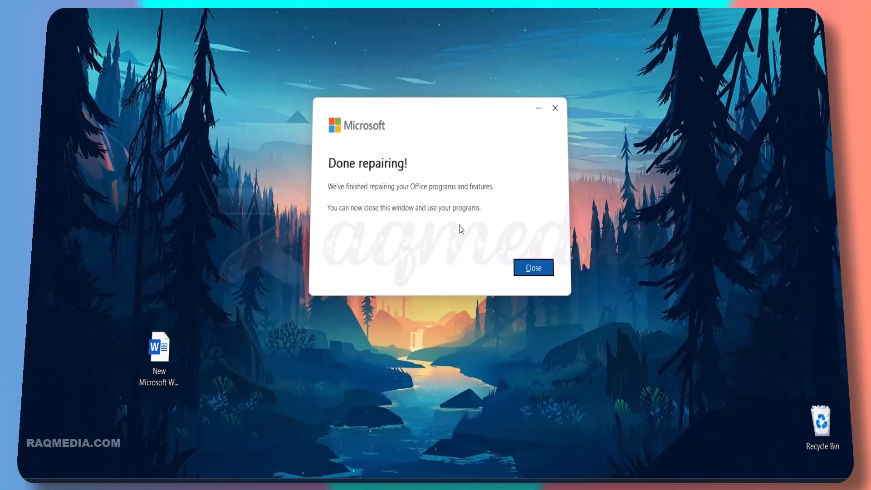
mouse_move(539, 274)
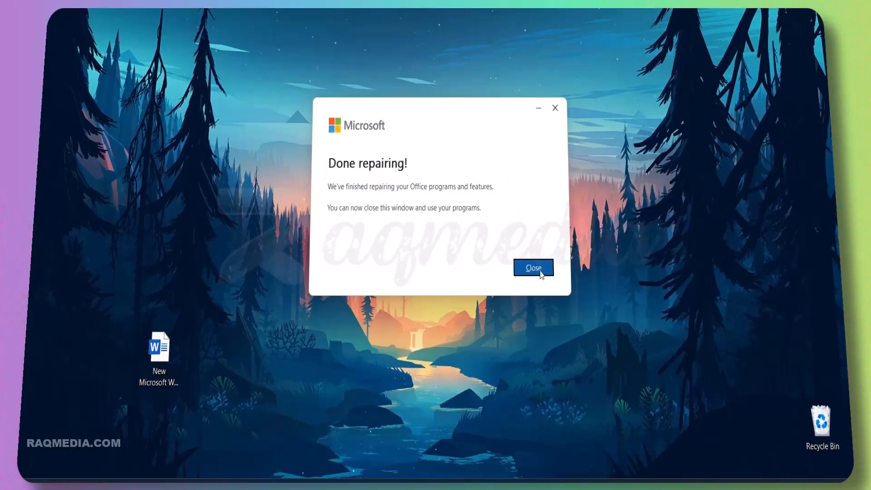
Close the repair window and open 'New Microsoft Word Document' from the desktop in Word
click(532, 267)
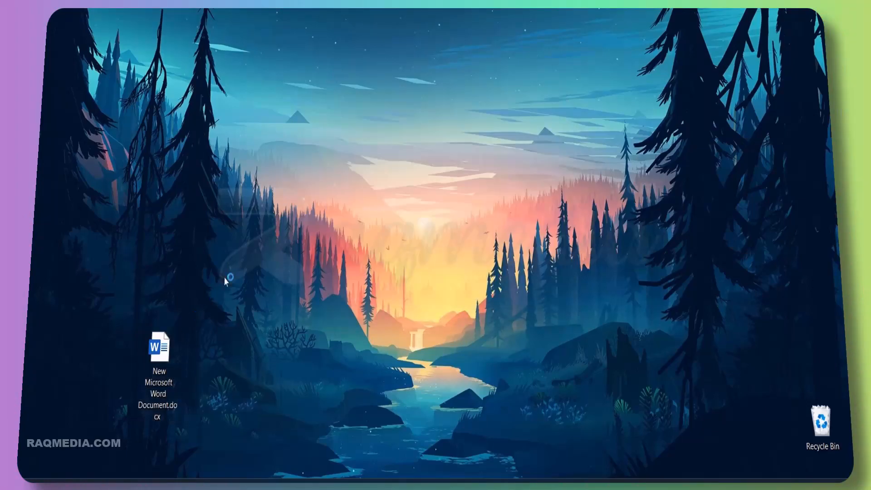
mouse_move(227, 290)
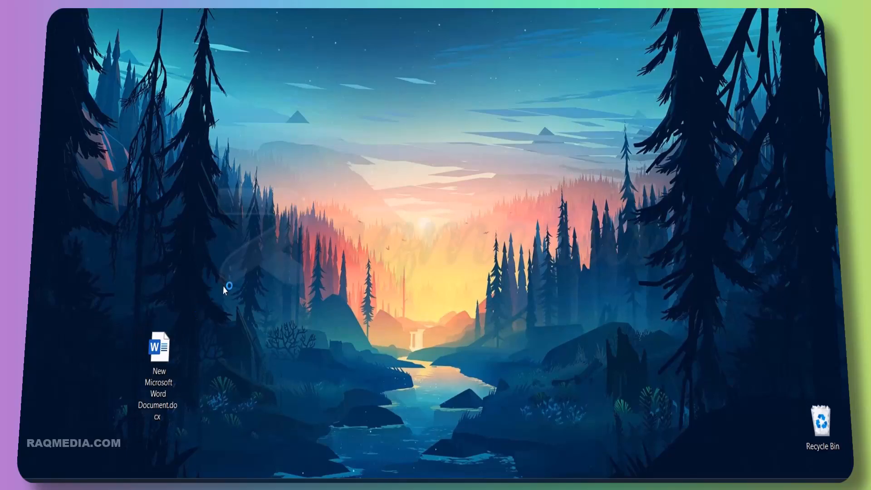
double_click(158, 346)
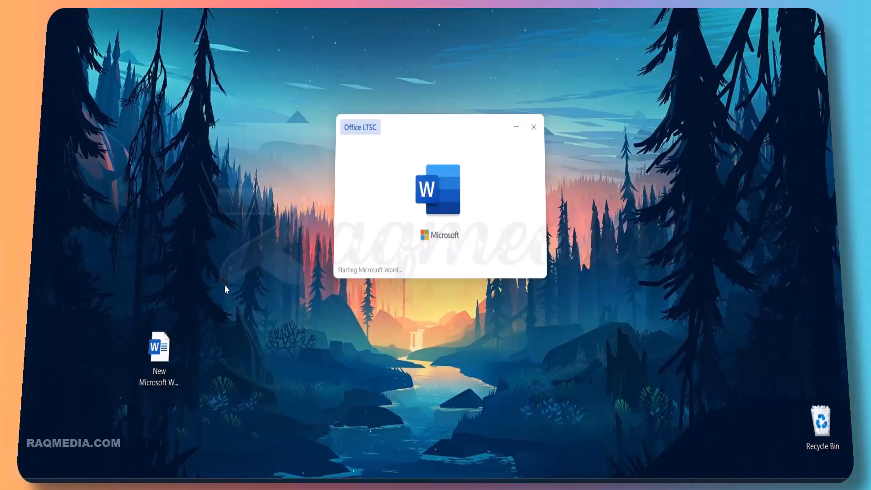
mouse_move(332, 259)
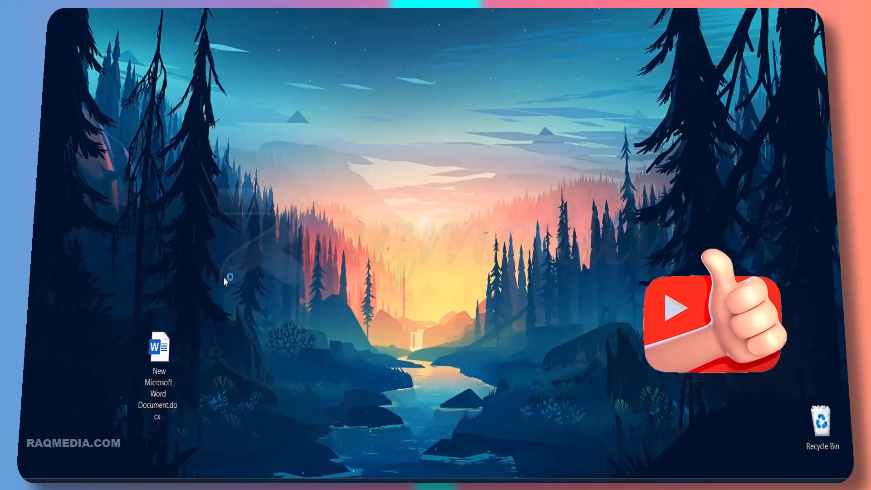
double_click(159, 346)
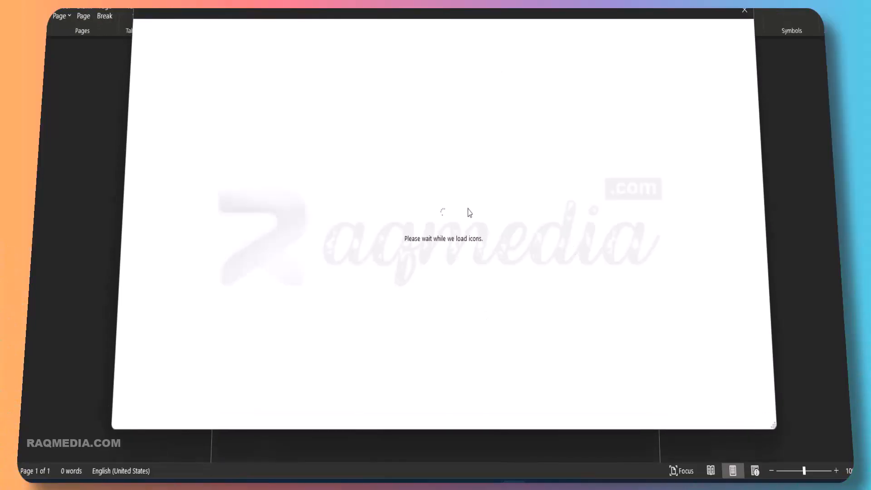
mouse_move(445, 227)
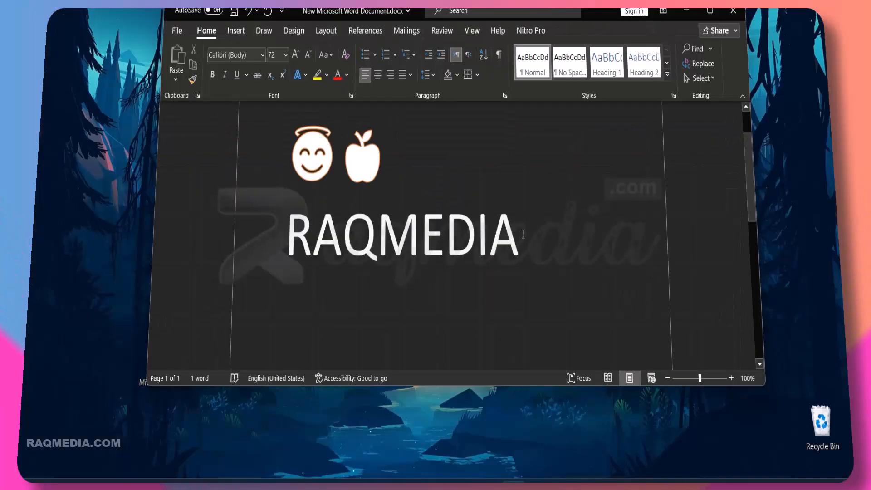
mouse_move(467, 168)
text(THAT’S IT)
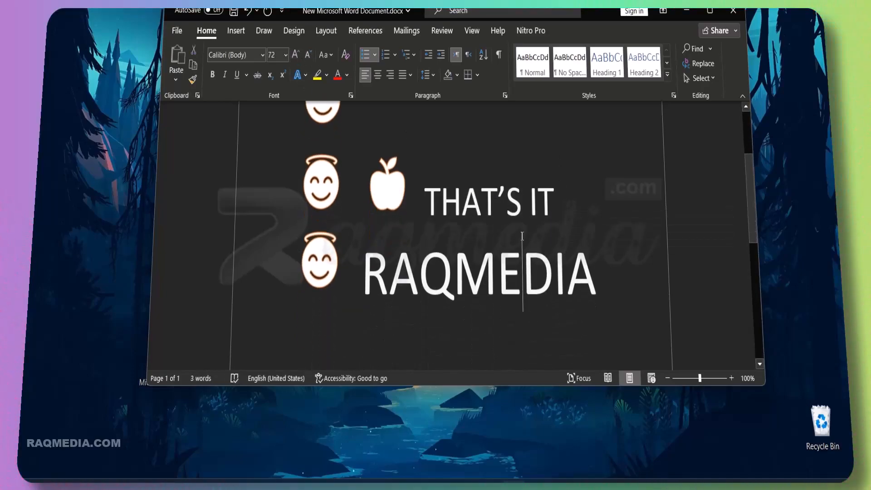
scroll(down, 3)
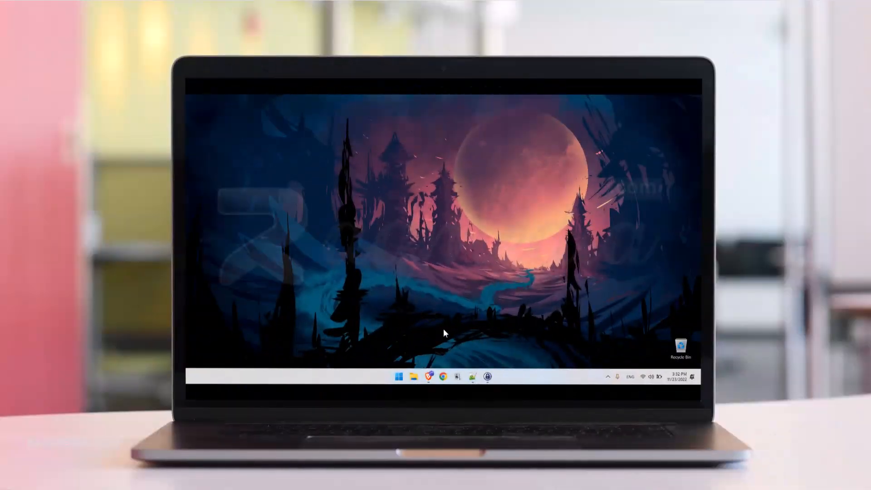
Launch Windows Settings from Start and go to the Privacy & security page
click(399, 377)
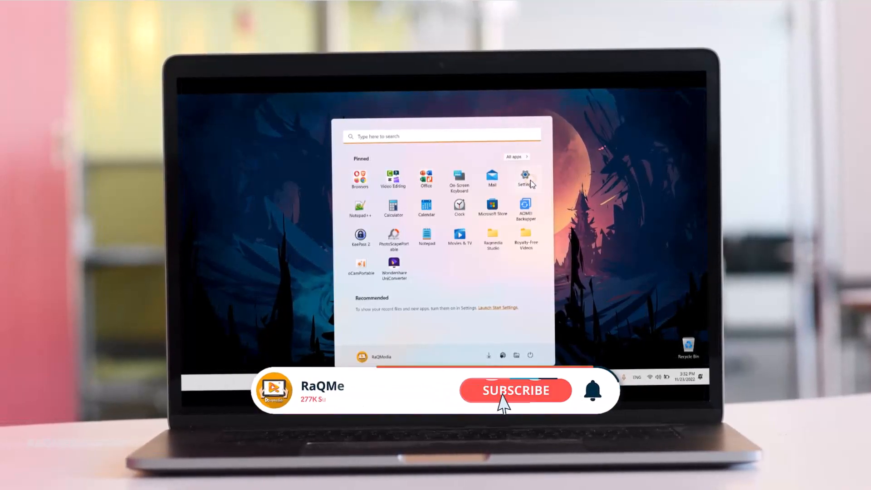
click(525, 178)
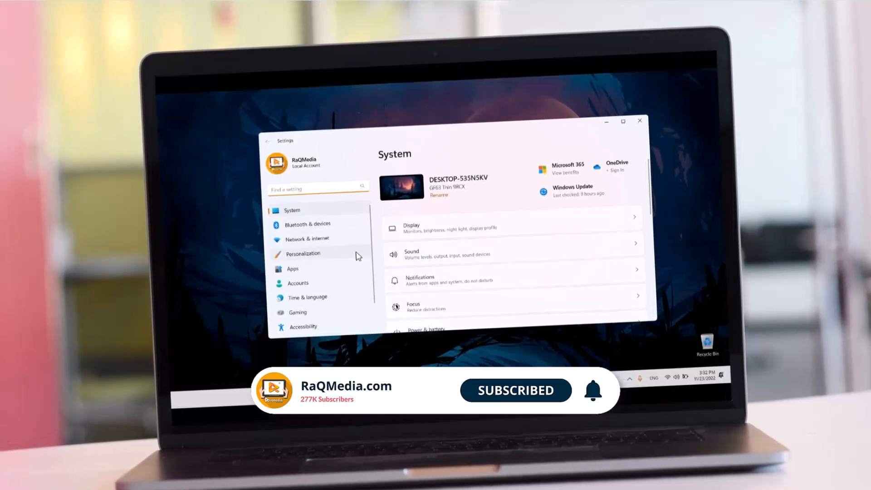
scroll(down, 3)
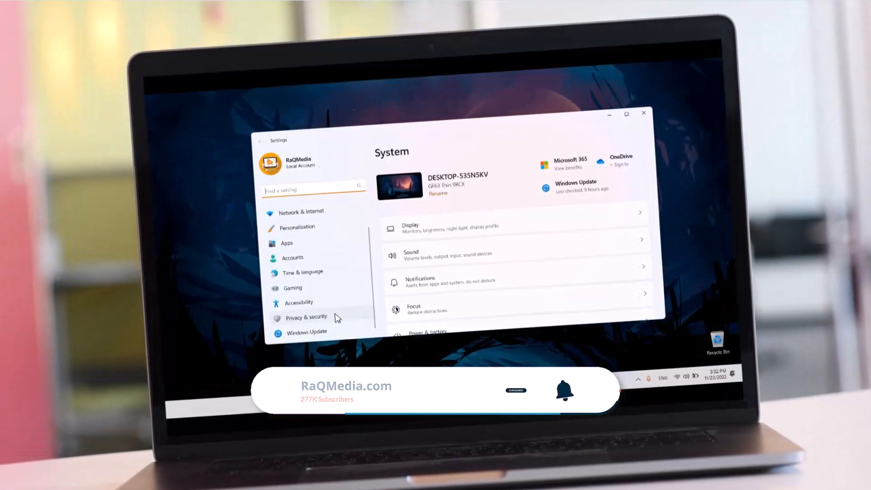
click(305, 317)
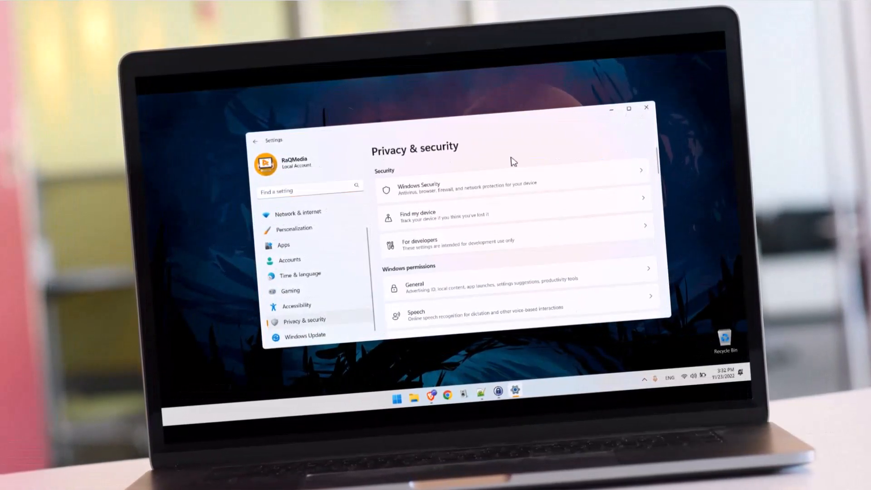